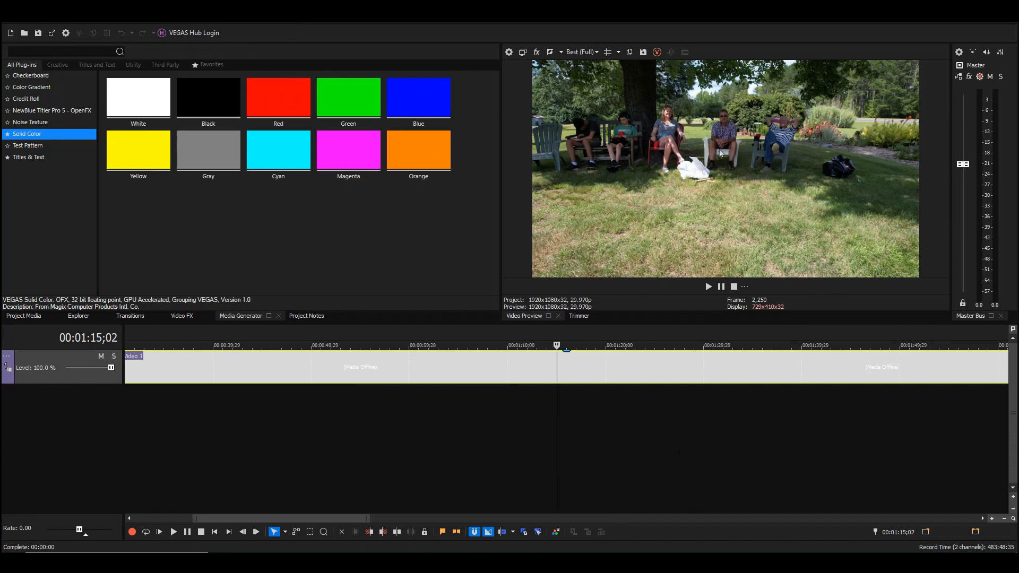
pyautogui.moveTo(660, 185)
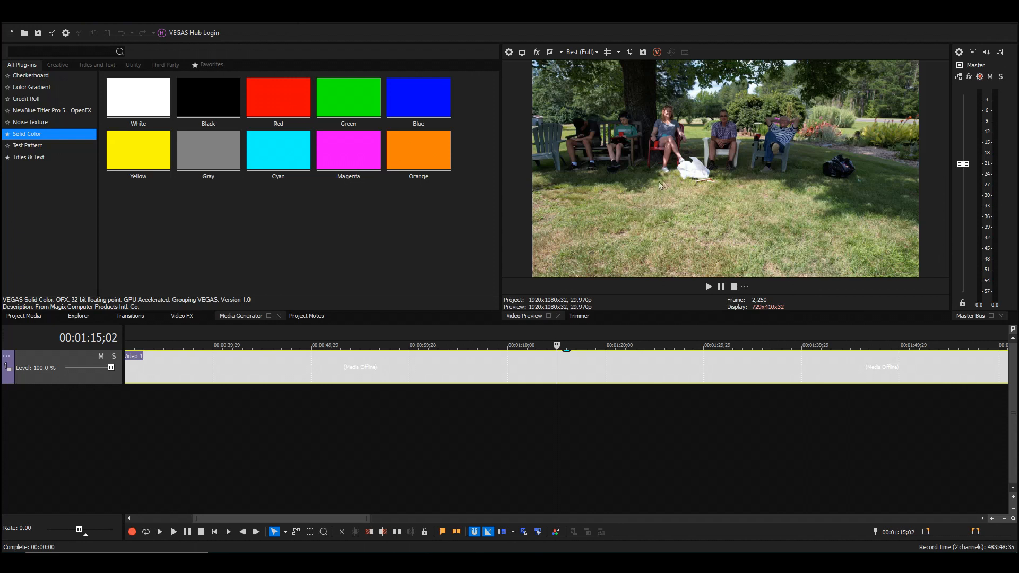
pyautogui.moveTo(751, 189)
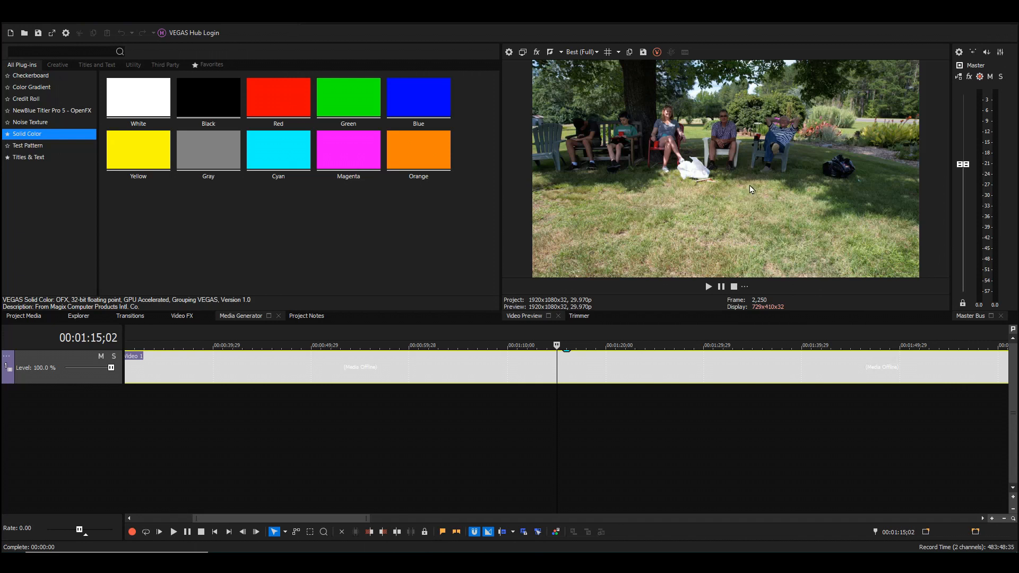
pyautogui.moveTo(747, 206)
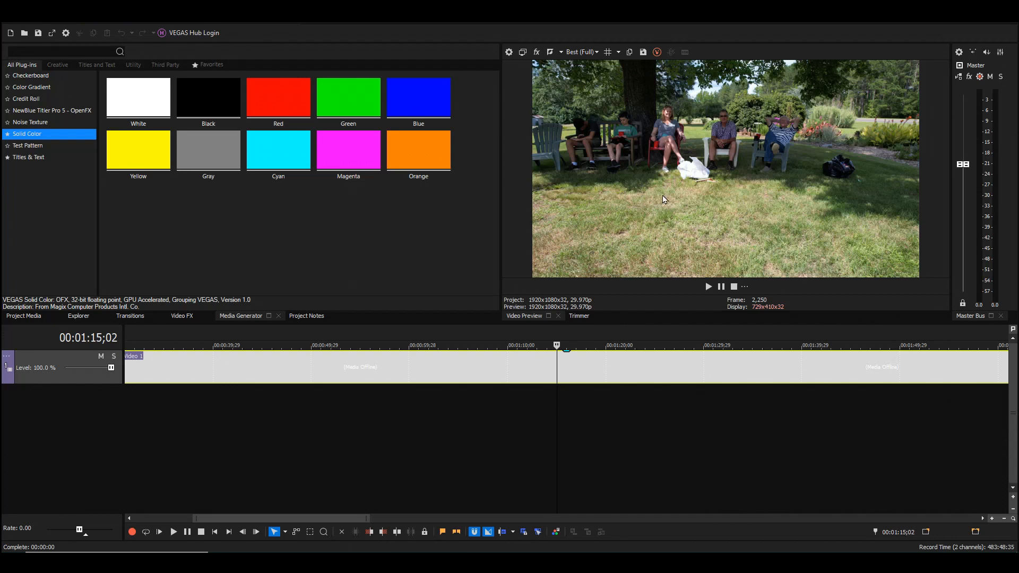
pyautogui.moveTo(664, 184)
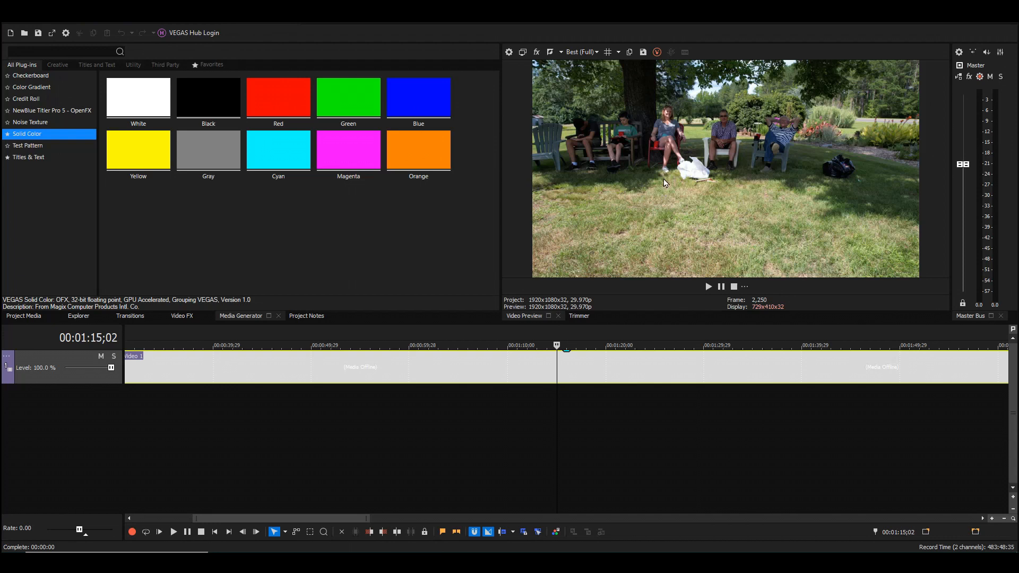
pyautogui.moveTo(827, 219)
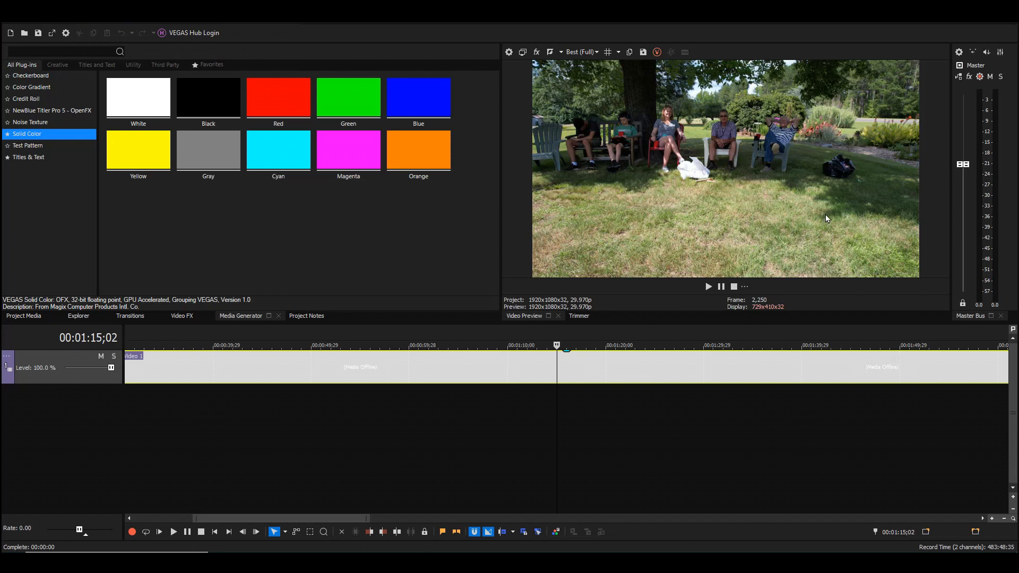
pyautogui.moveTo(701, 243)
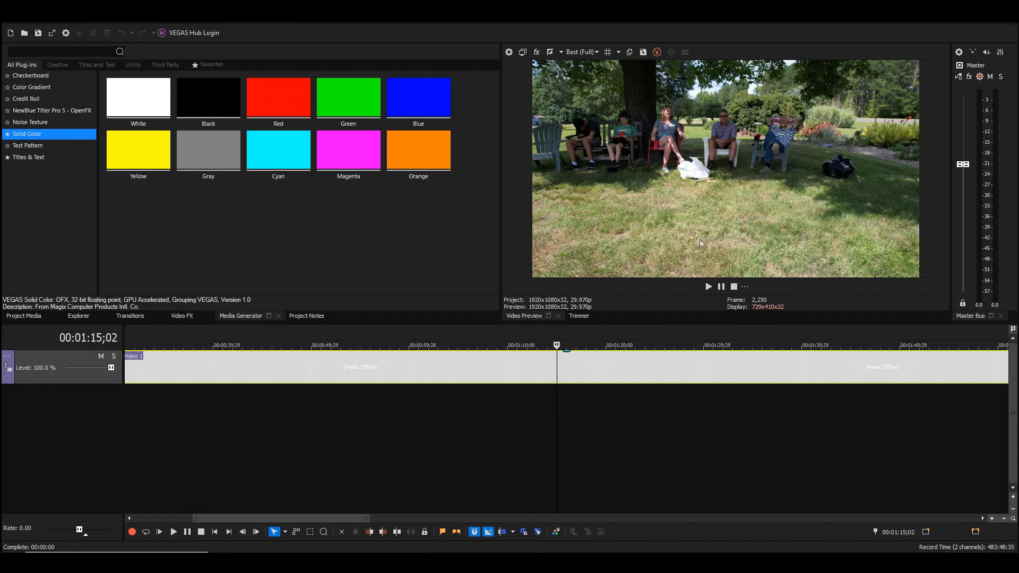
pyautogui.moveTo(556, 371)
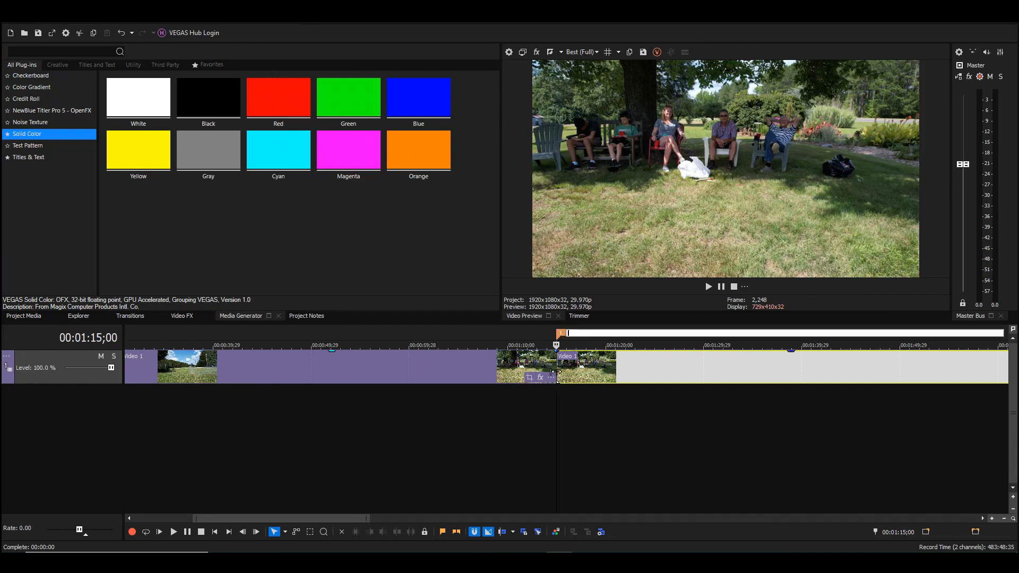
pyautogui.moveTo(553, 373)
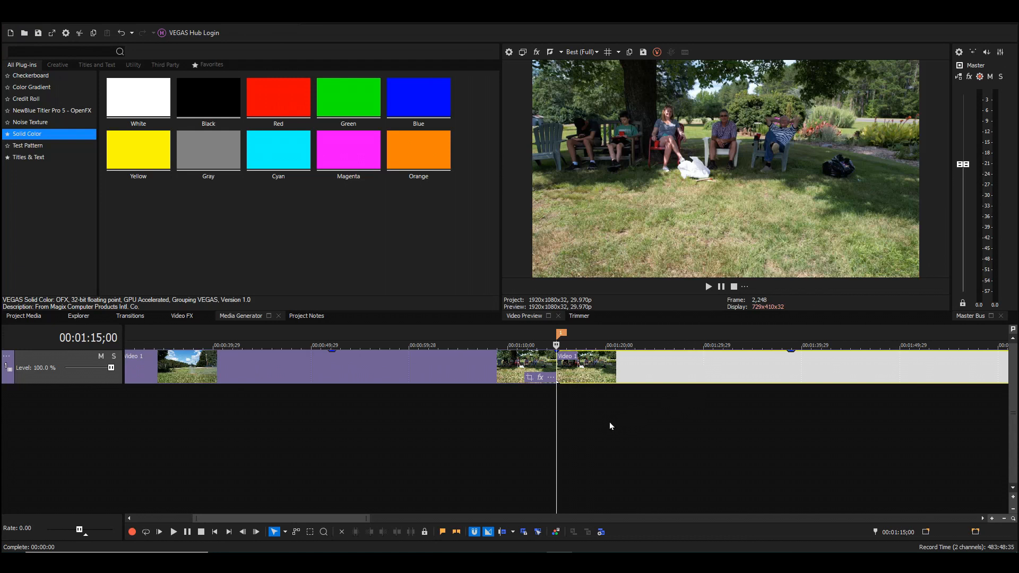
pyautogui.moveTo(605, 426)
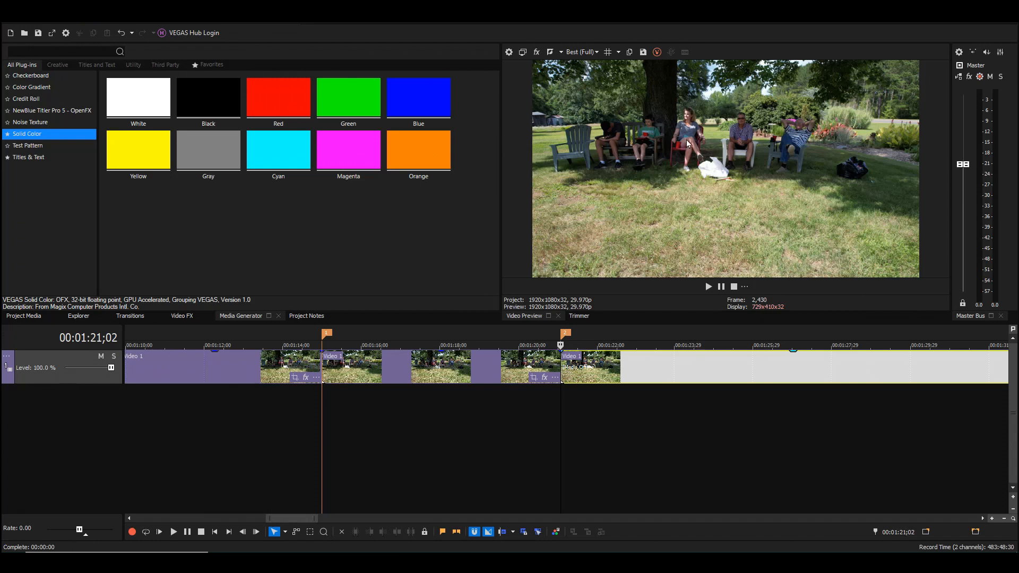
pyautogui.moveTo(754, 146)
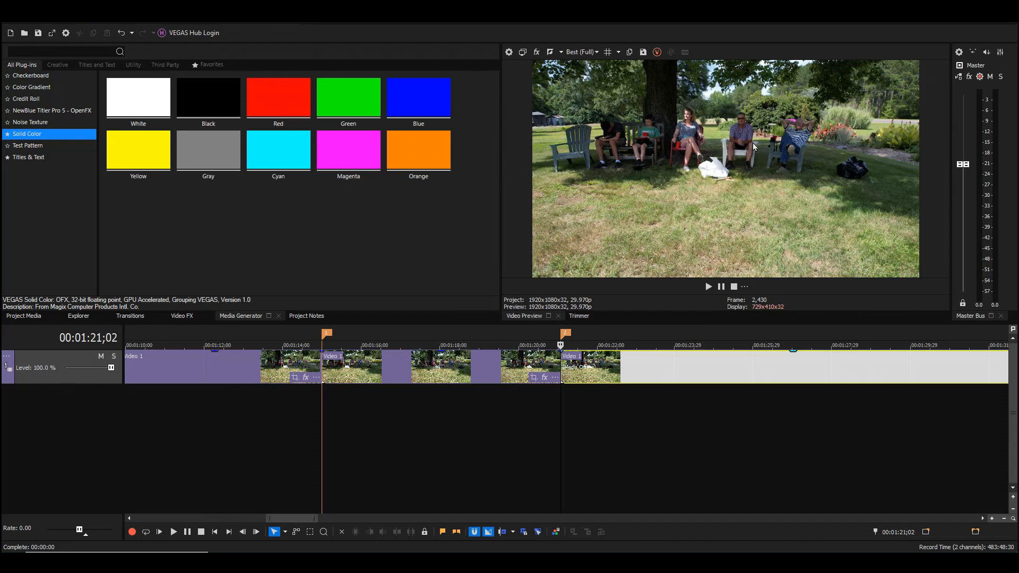
pyautogui.moveTo(401, 385)
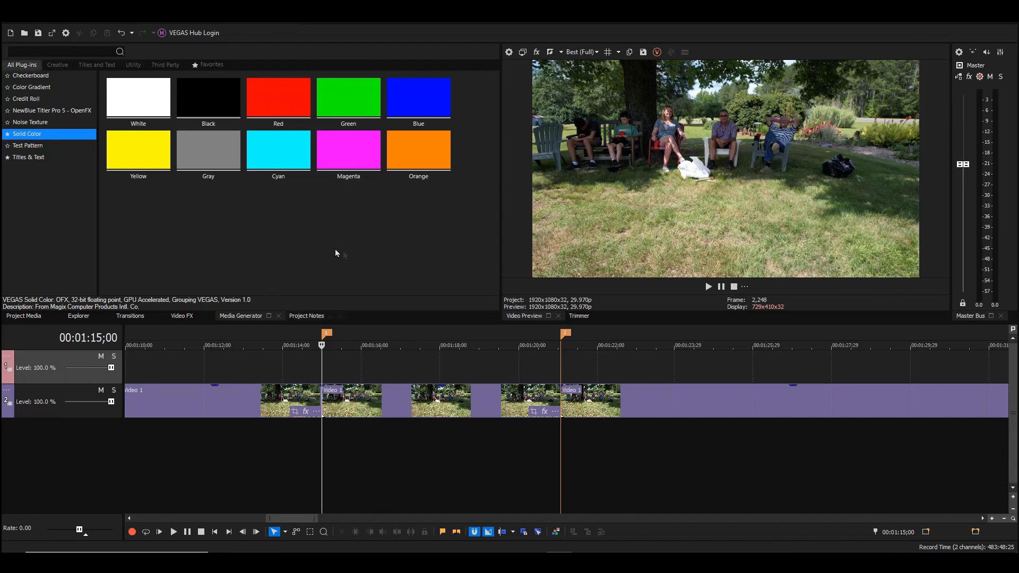
# - Add a Default title styled with My standard reading 'Kat', placed beneath her chair
pyautogui.click(28, 157)
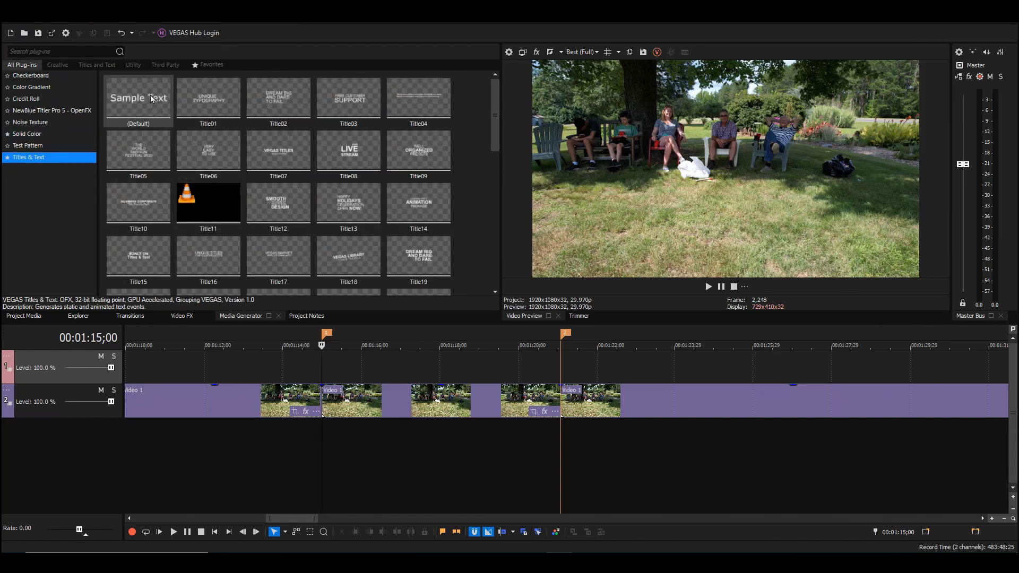
pyautogui.doubleClick(138, 97)
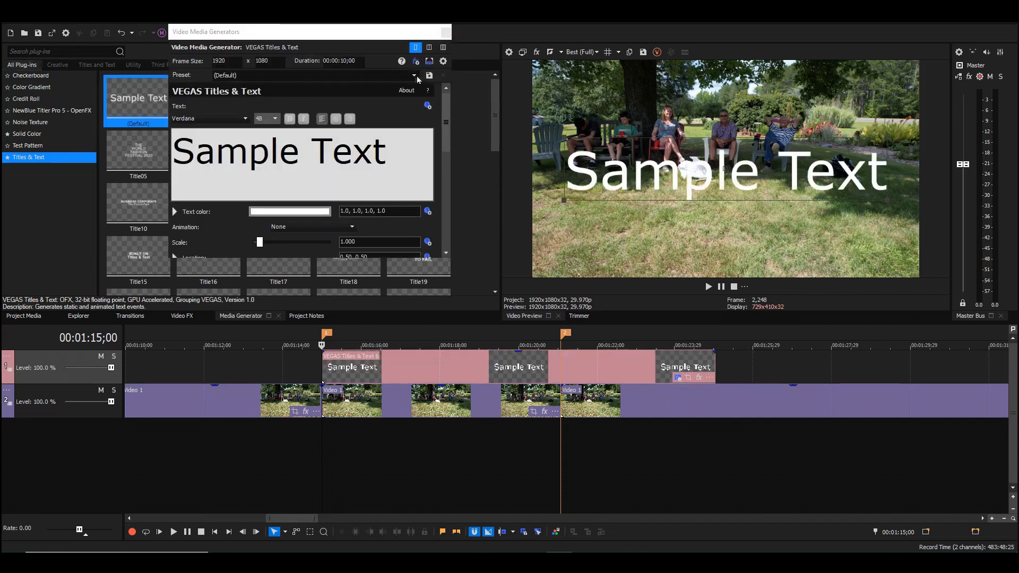
pyautogui.click(414, 74)
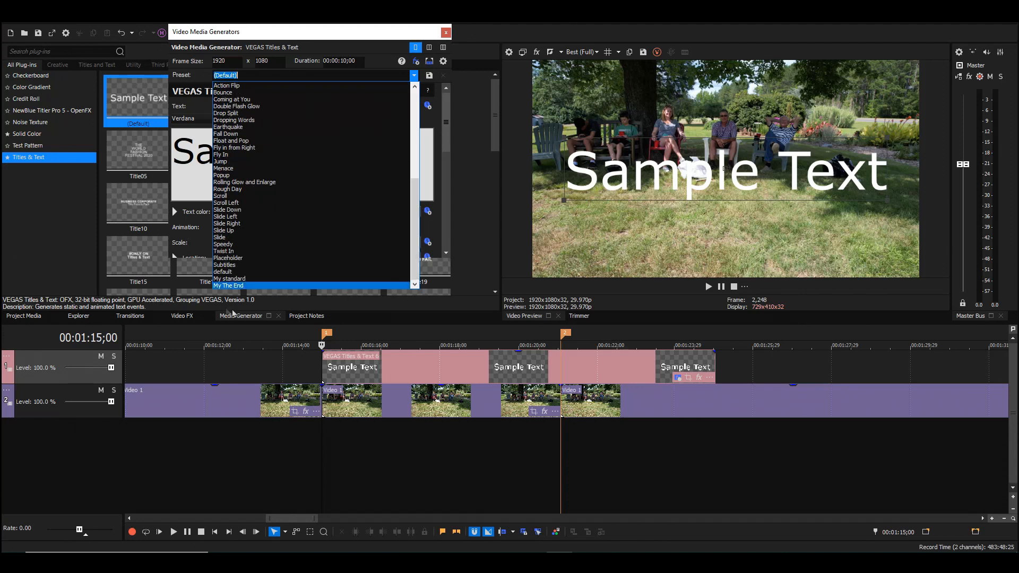
pyautogui.click(229, 278)
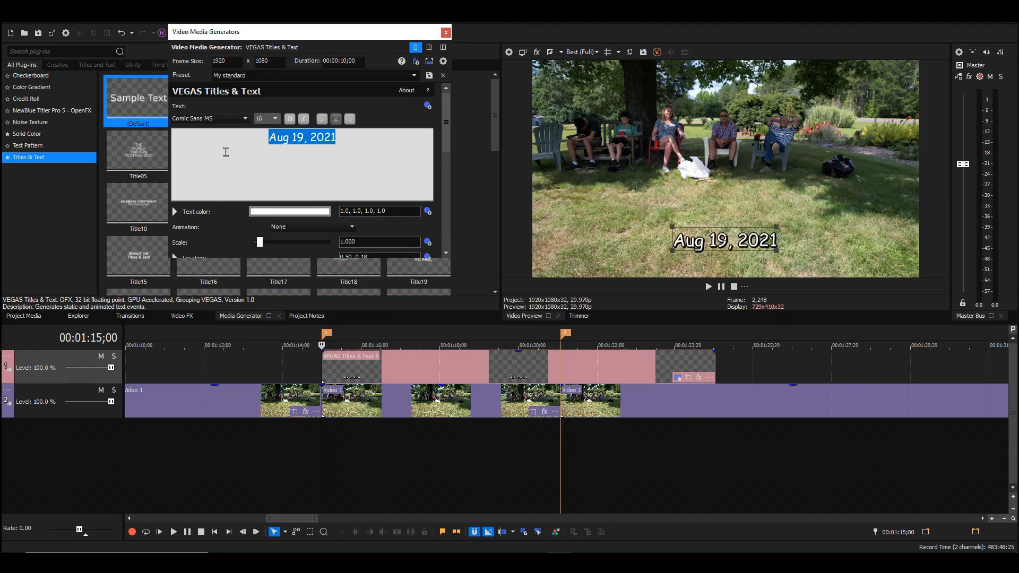
pyautogui.write('Kat')
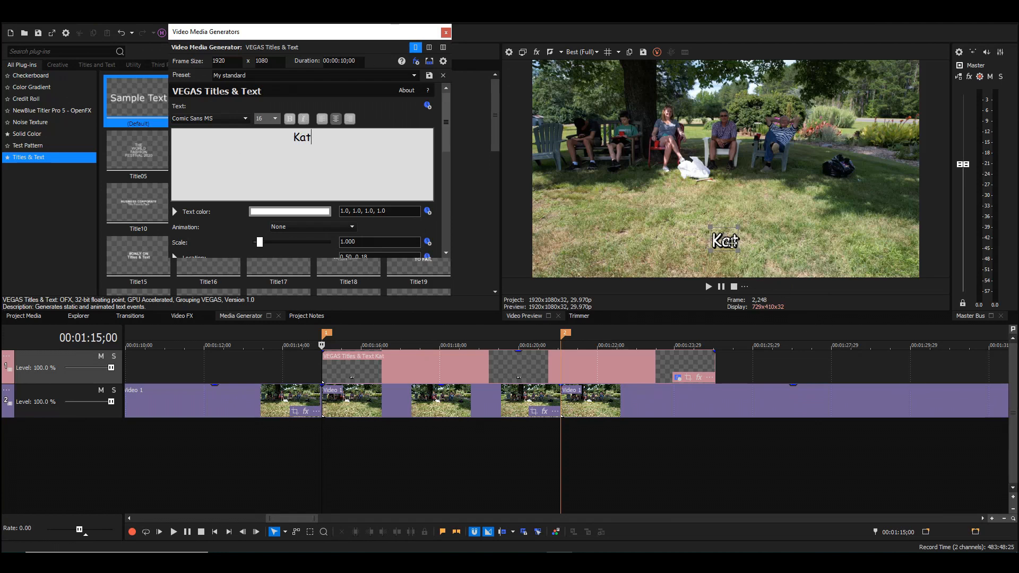
pyautogui.moveTo(724, 241); pyautogui.dragTo(657, 183)
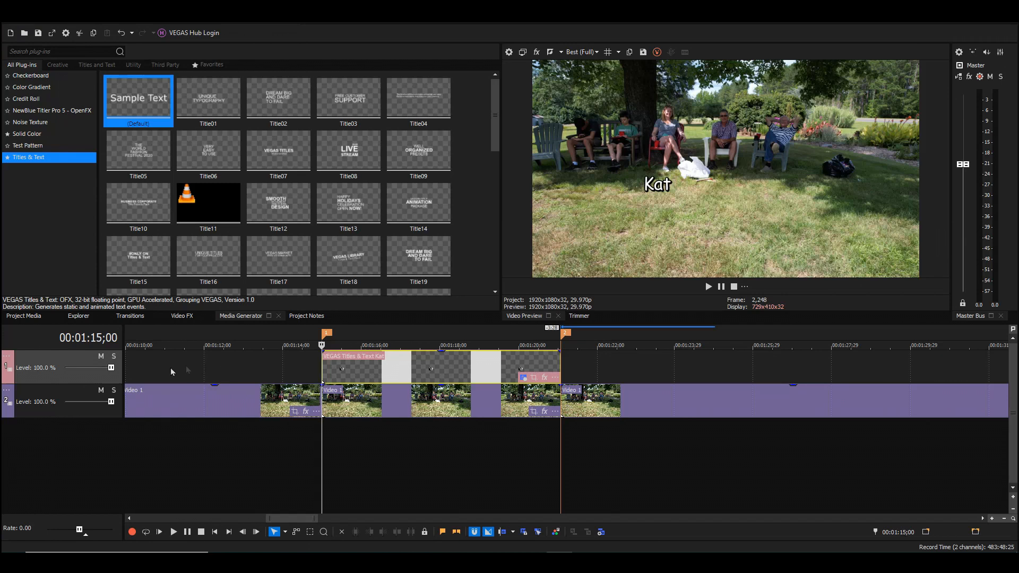
# - Insert a new top video track, paste a copy of the Kat title, and change its text to 'Sam'
pyautogui.rightClick(85, 380)
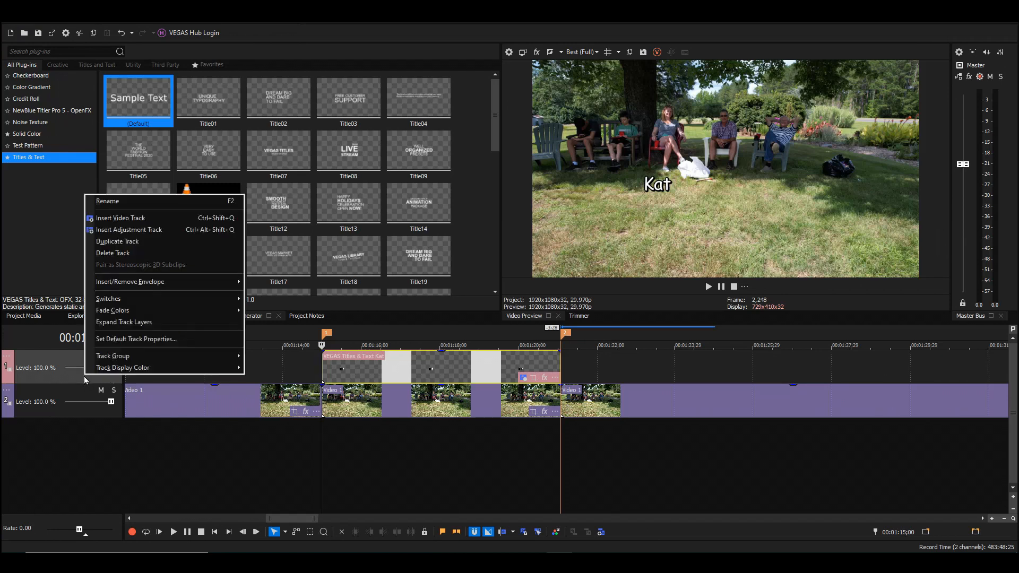
pyautogui.click(121, 218)
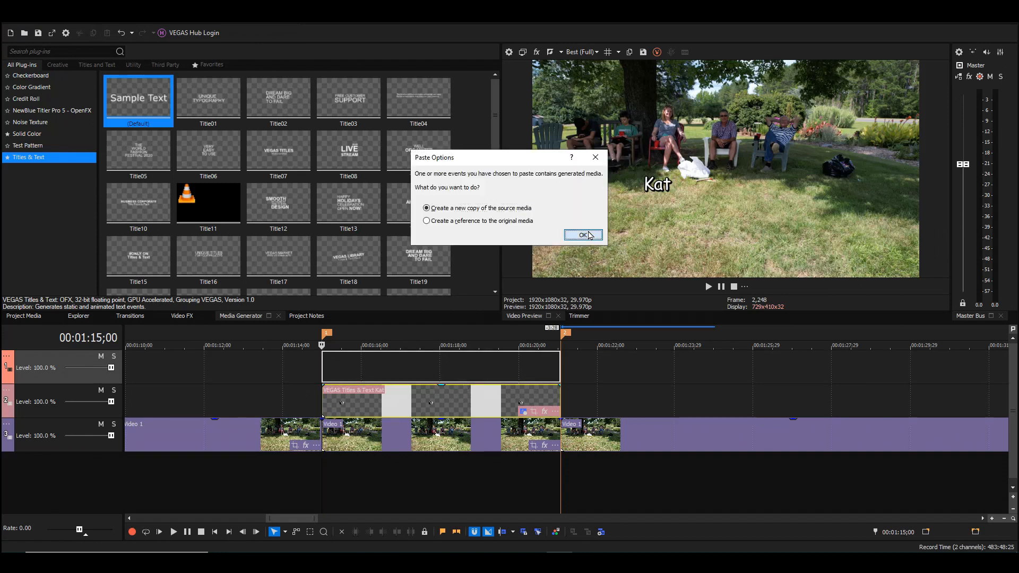
pyautogui.click(582, 235)
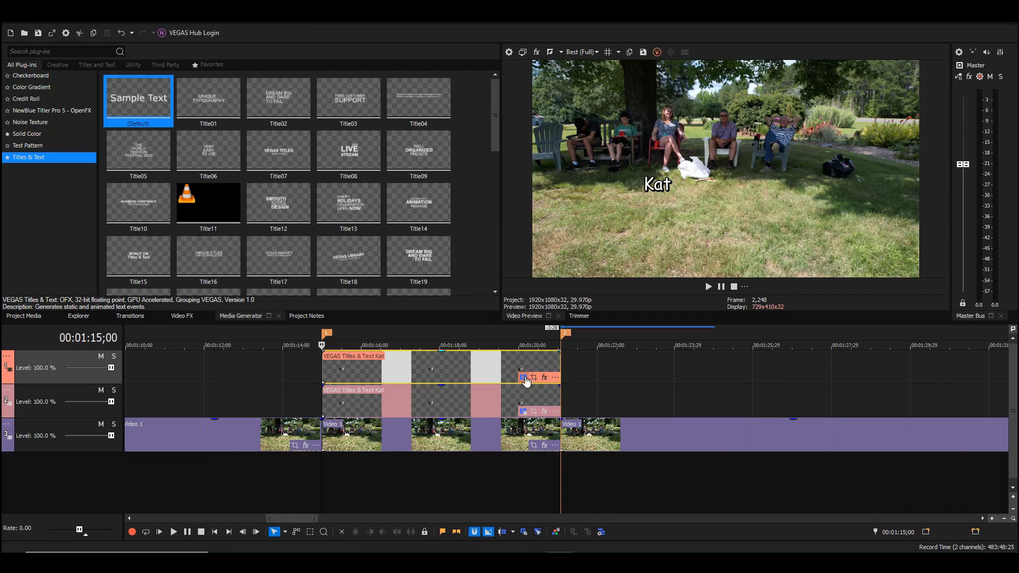
pyautogui.click(524, 378)
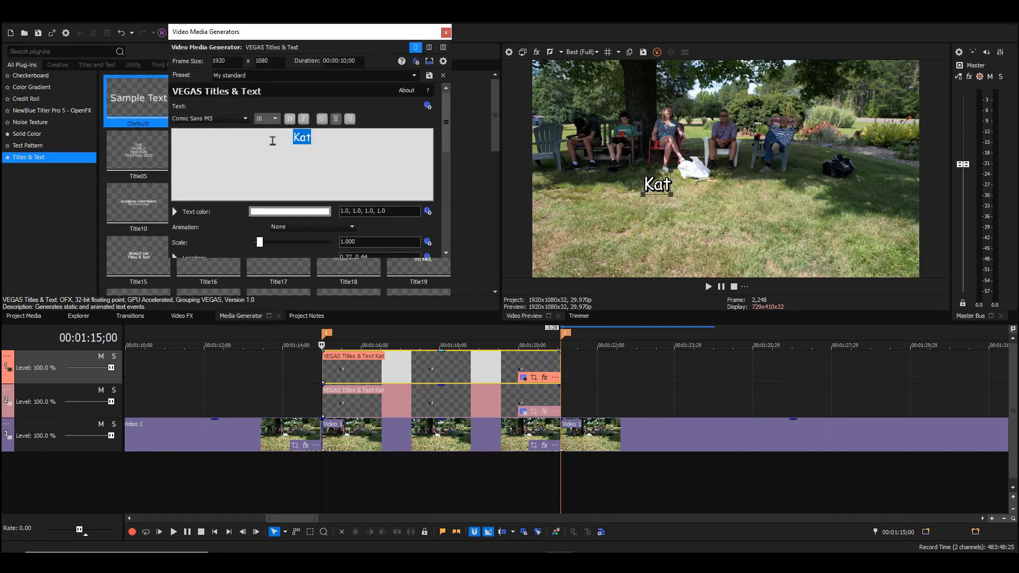
pyautogui.write('Sam')
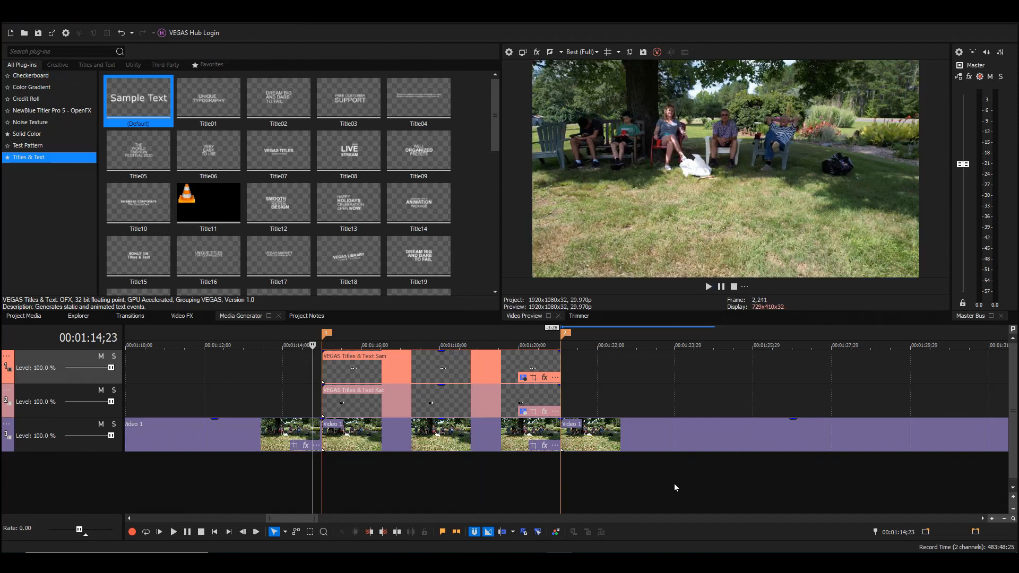
pyautogui.moveTo(681, 461)
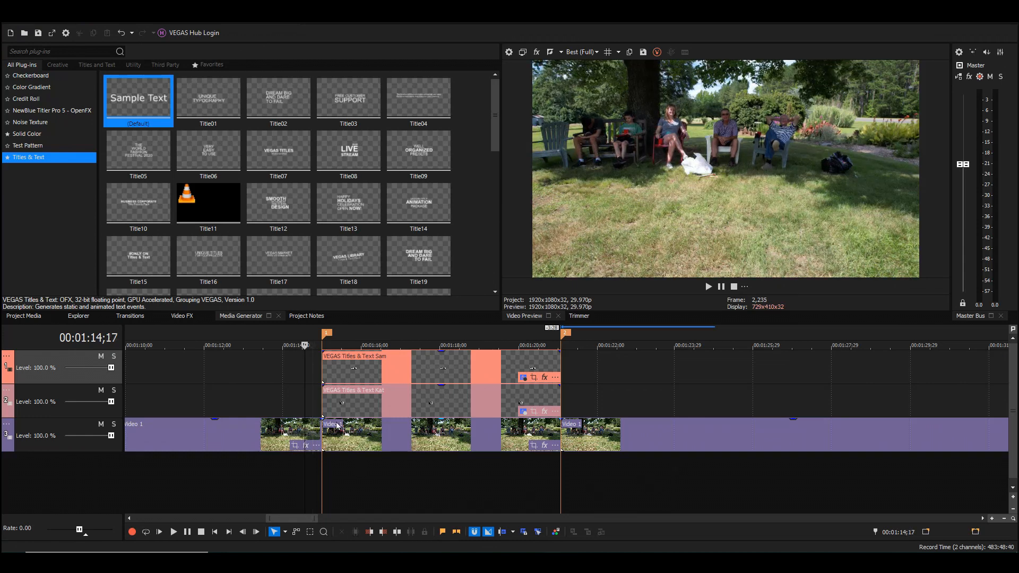
pyautogui.moveTo(294, 371)
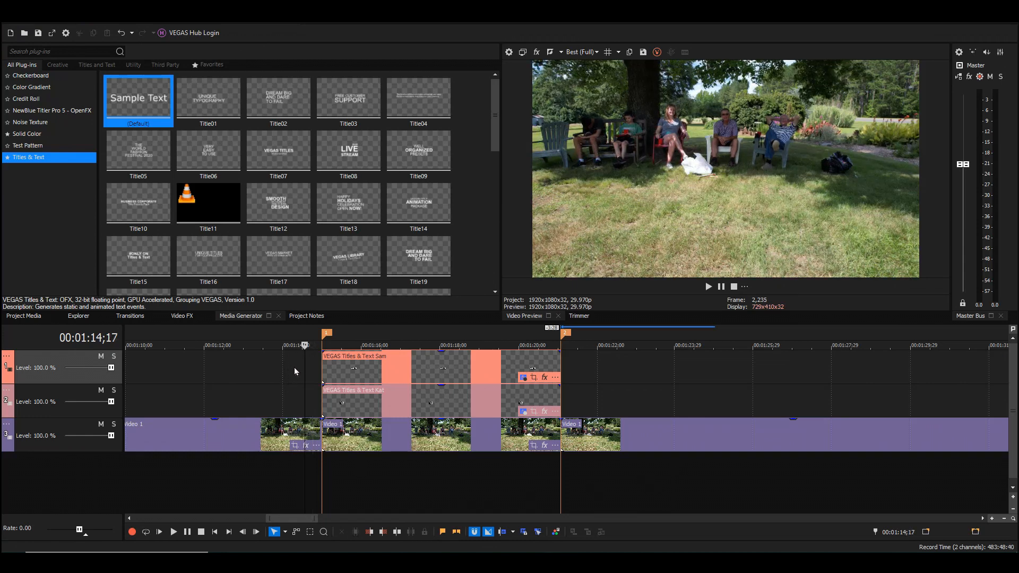
pyautogui.moveTo(297, 386)
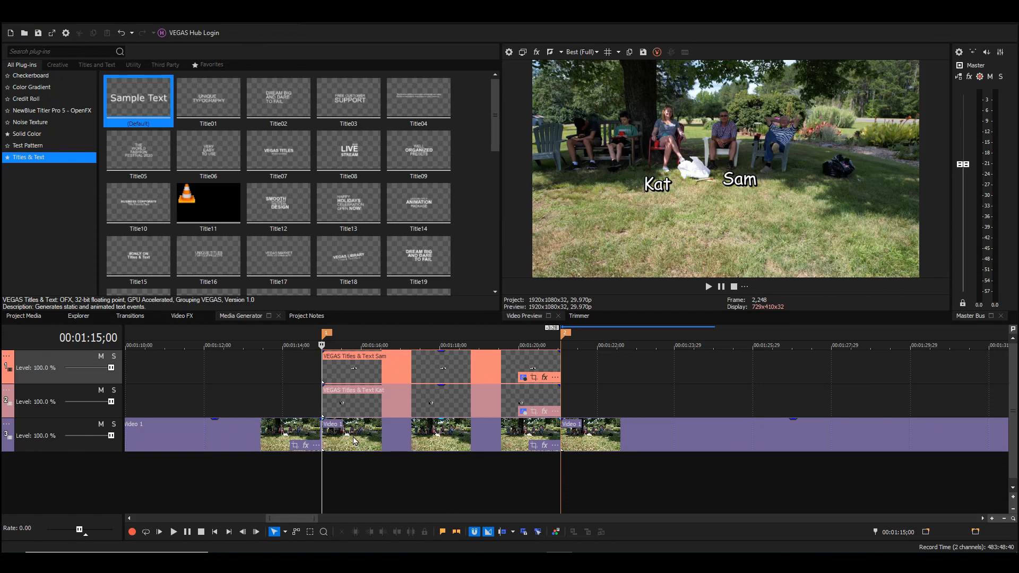
pyautogui.moveTo(361, 437)
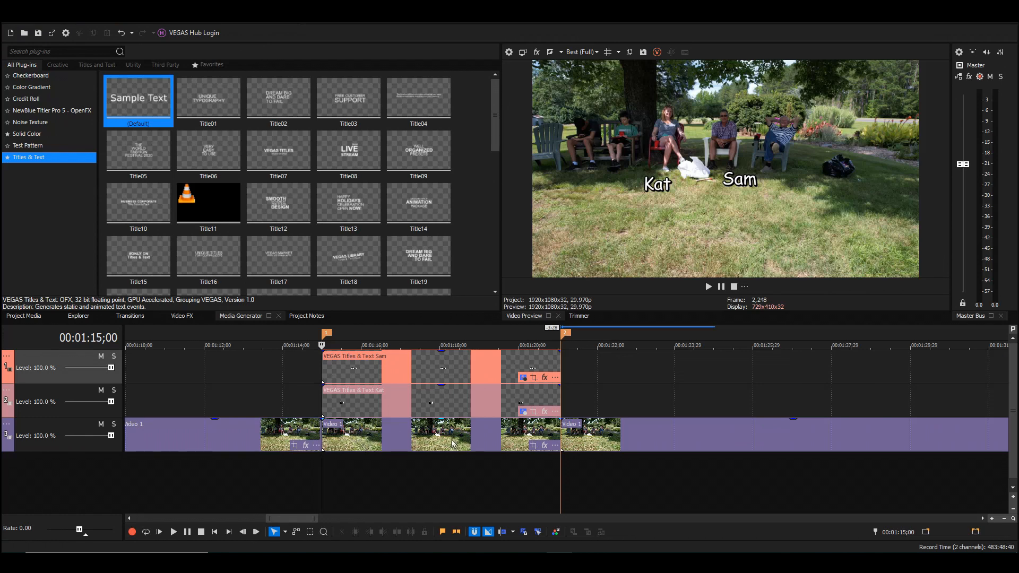
pyautogui.moveTo(392, 439)
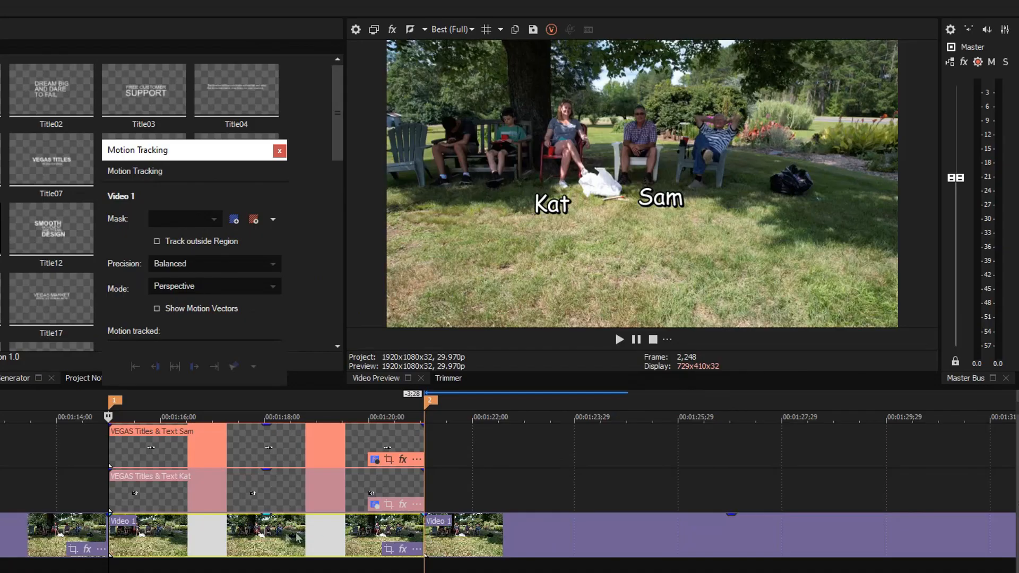
pyautogui.moveTo(252, 536)
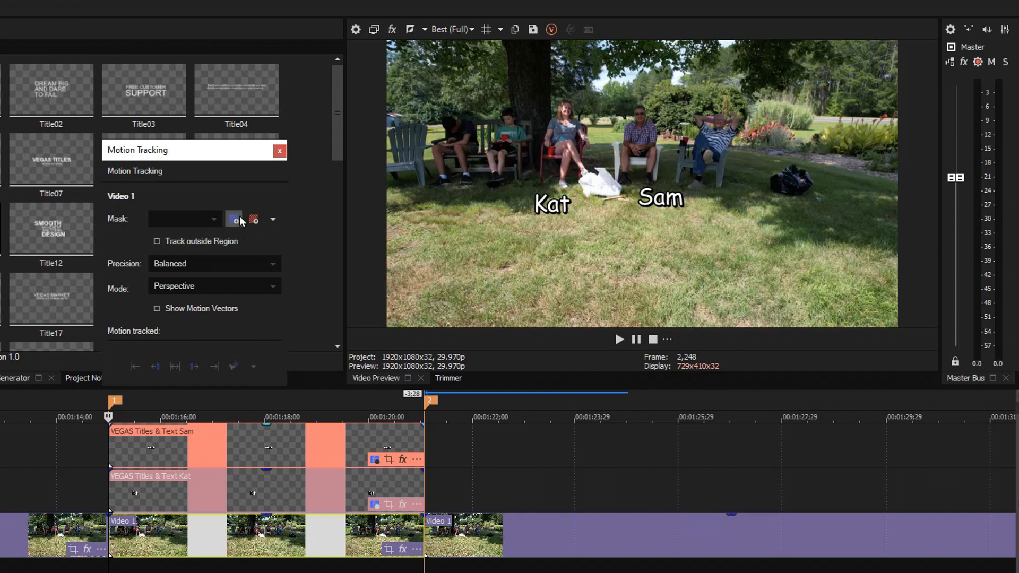
# - Create a Balanced, position-only tracking region and reshape its mask around the white bag
pyautogui.click(233, 220)
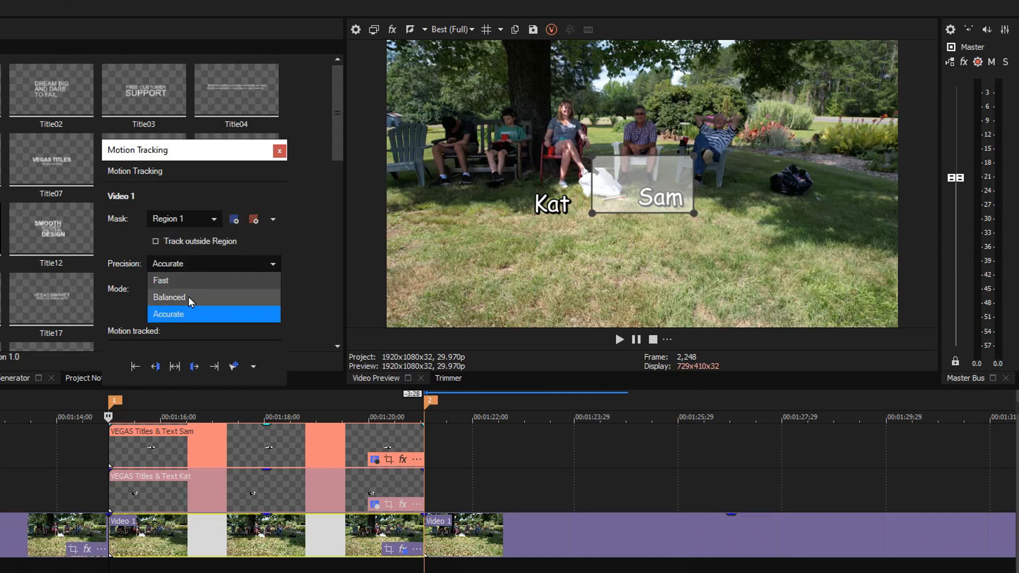
pyautogui.click(169, 297)
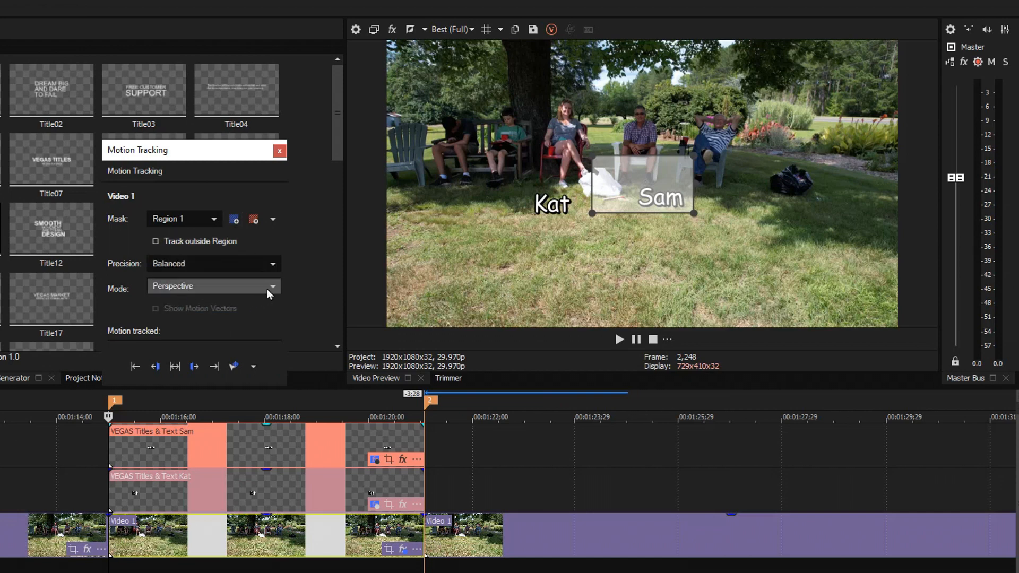
pyautogui.click(212, 286)
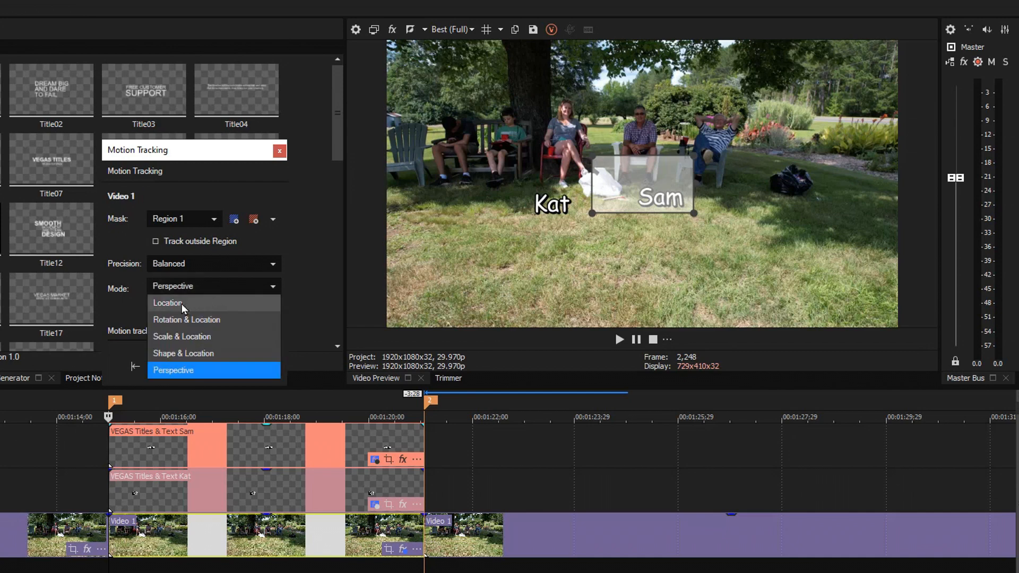
pyautogui.click(167, 304)
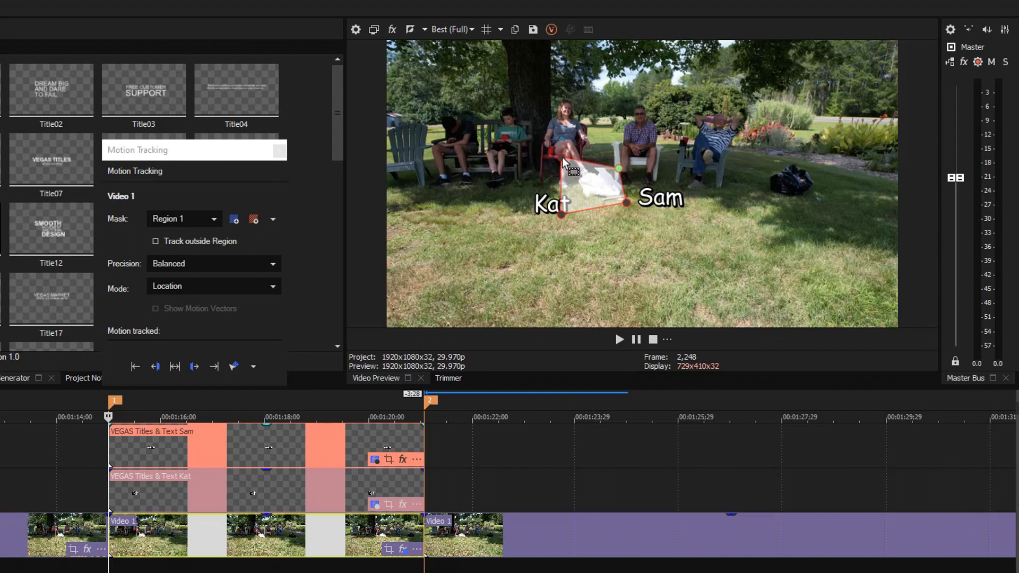
pyautogui.moveTo(565, 171); pyautogui.dragTo(565, 214)
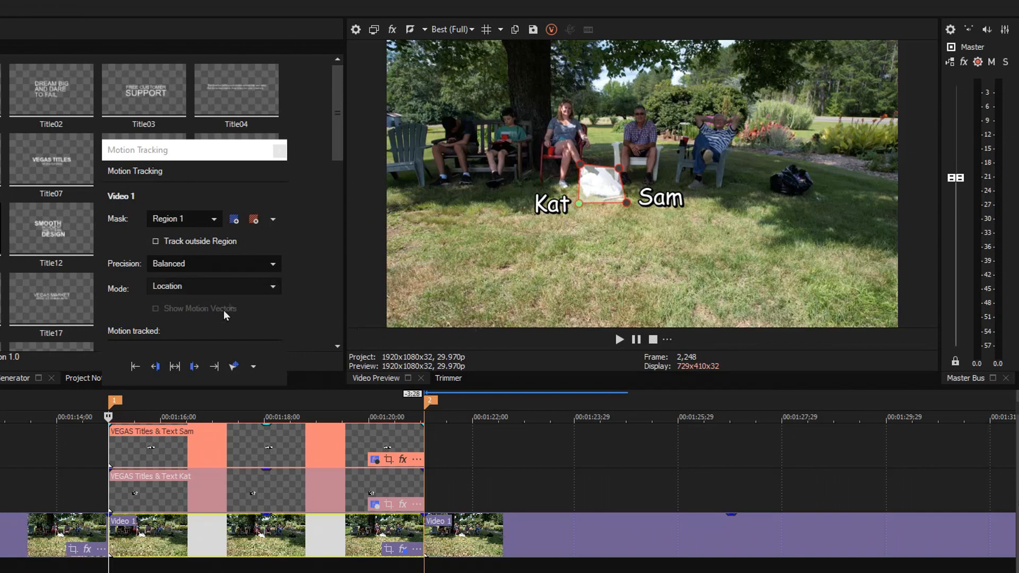
pyautogui.moveTo(194, 366)
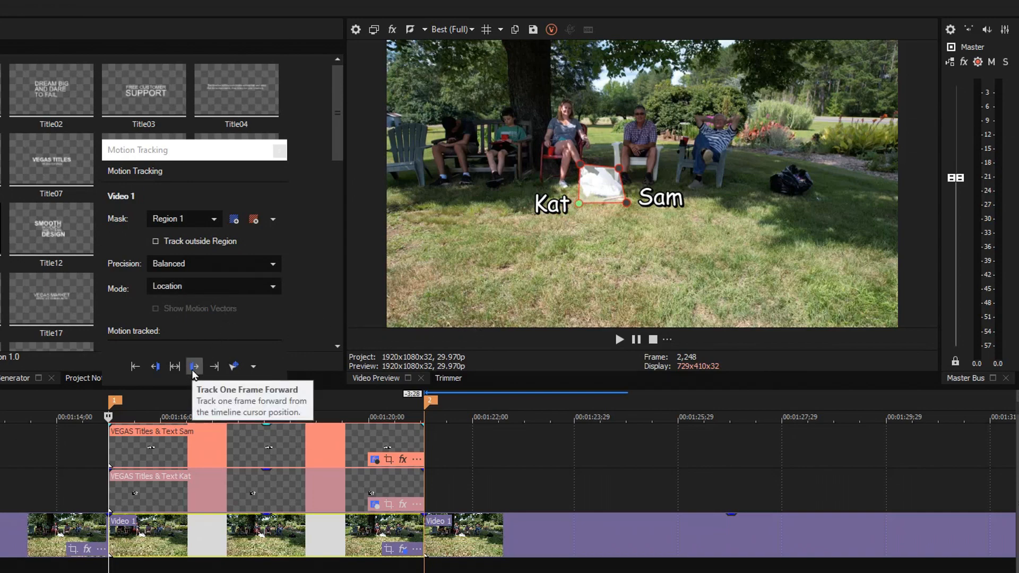
pyautogui.moveTo(714, 365)
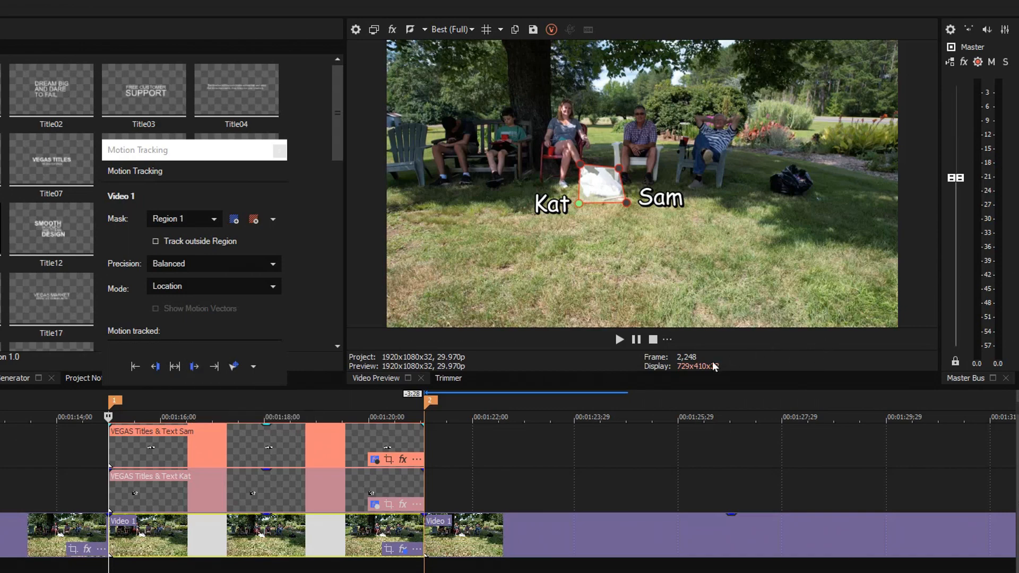
pyautogui.moveTo(216, 383)
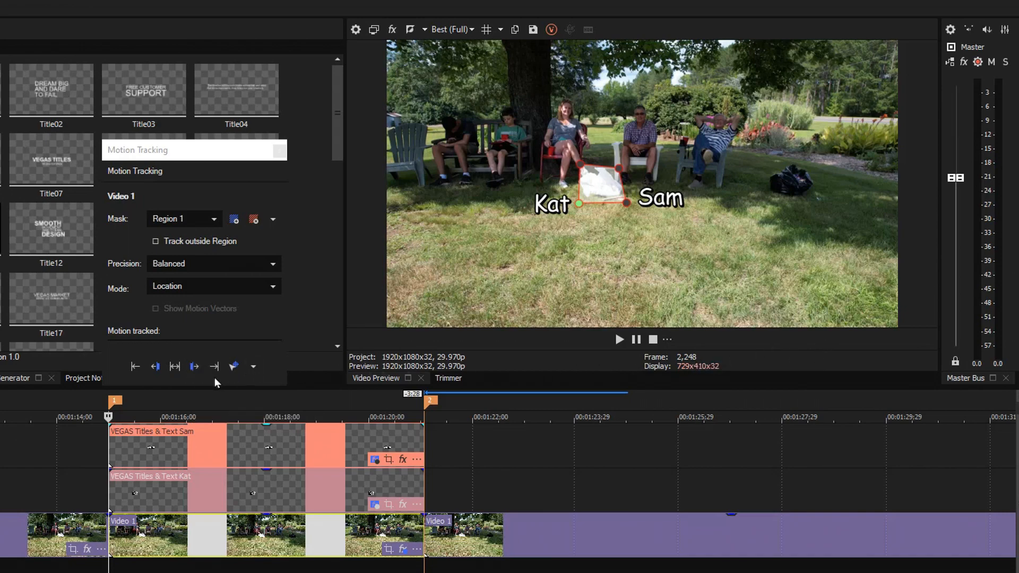
pyautogui.moveTo(194, 366)
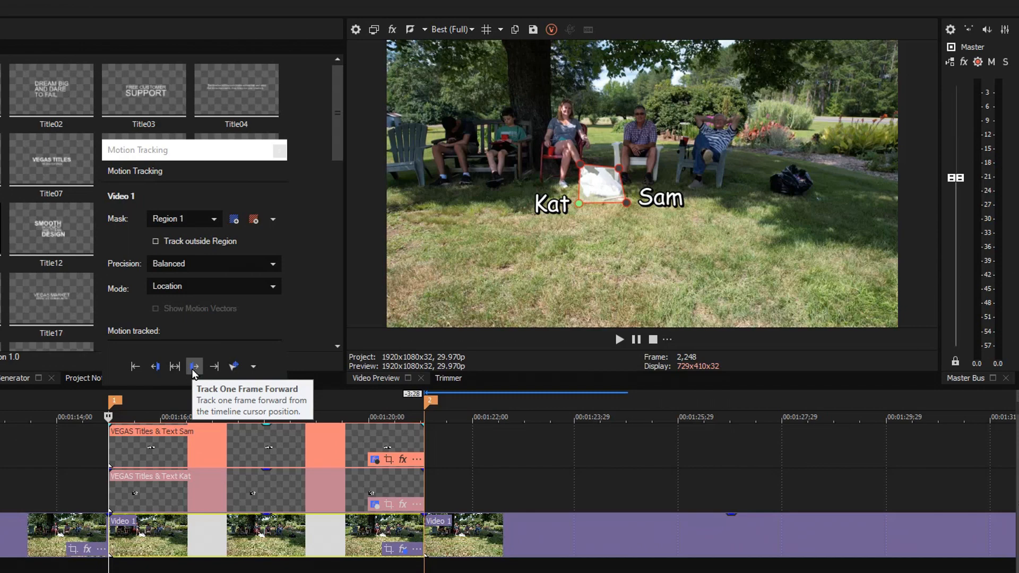
# - Track the bag forward four single frames
pyautogui.click(194, 366)
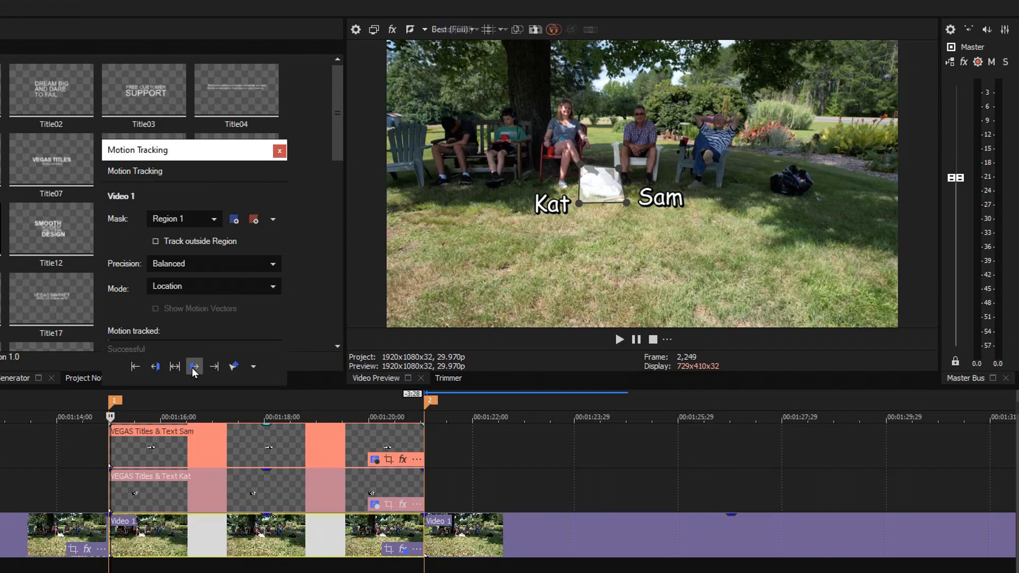
pyautogui.click(194, 366)
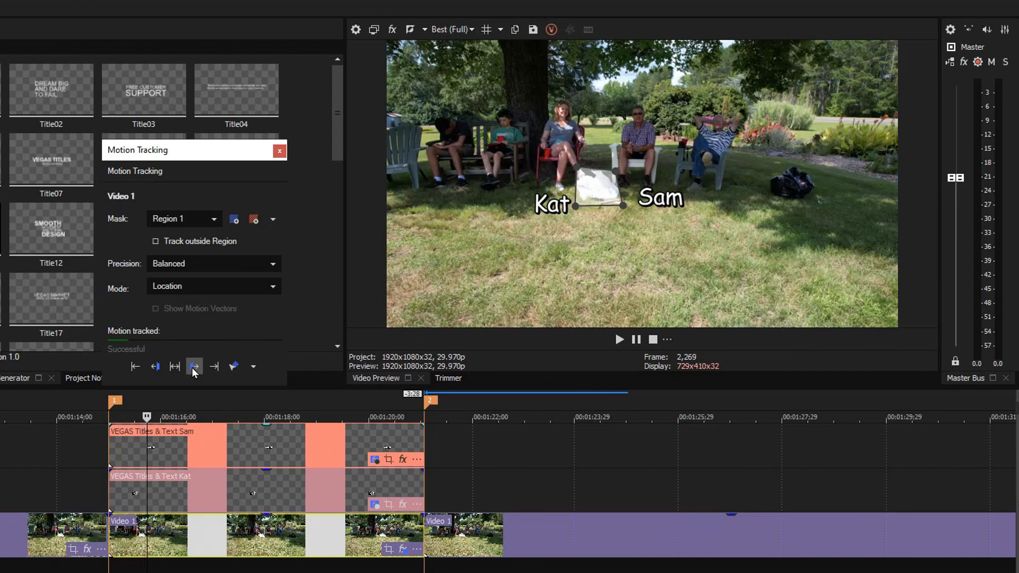
pyautogui.click(193, 366)
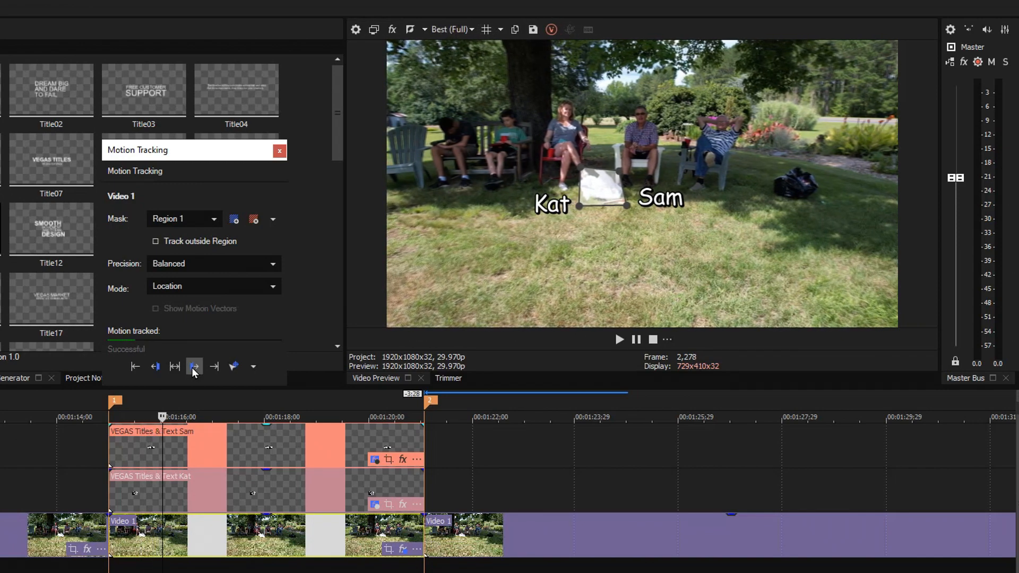
pyautogui.click(194, 366)
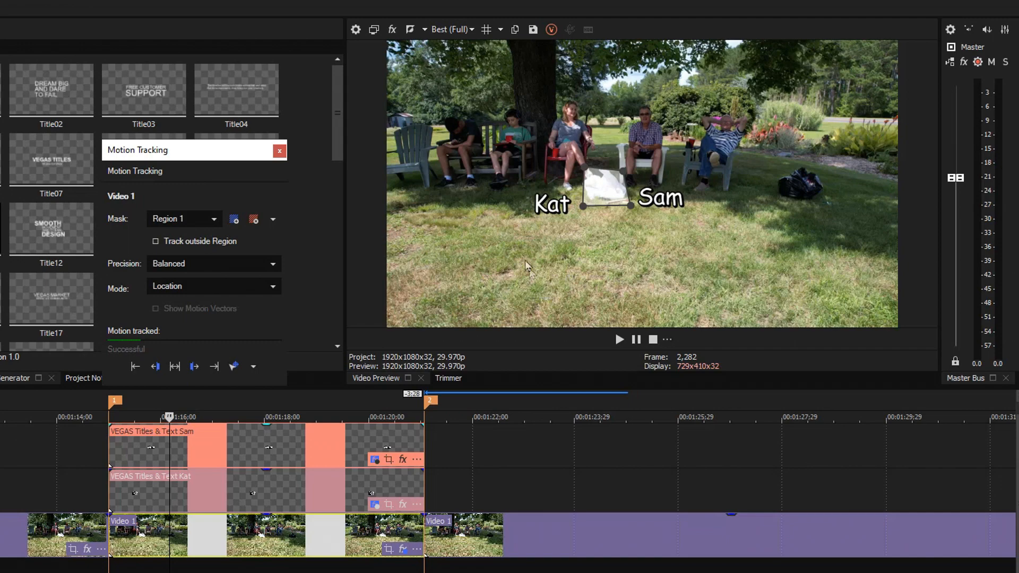
pyautogui.moveTo(205, 442)
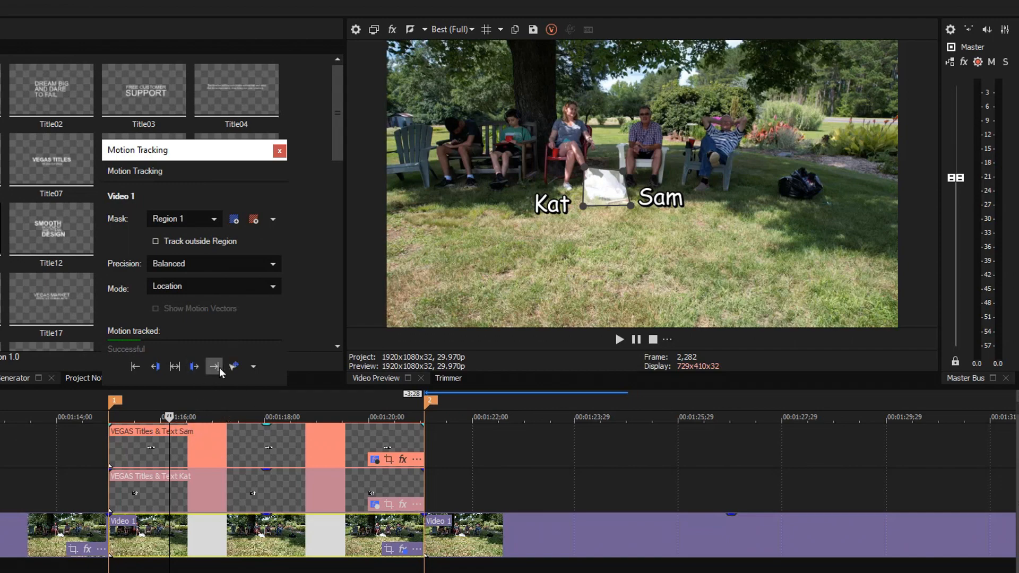
pyautogui.moveTo(213, 365)
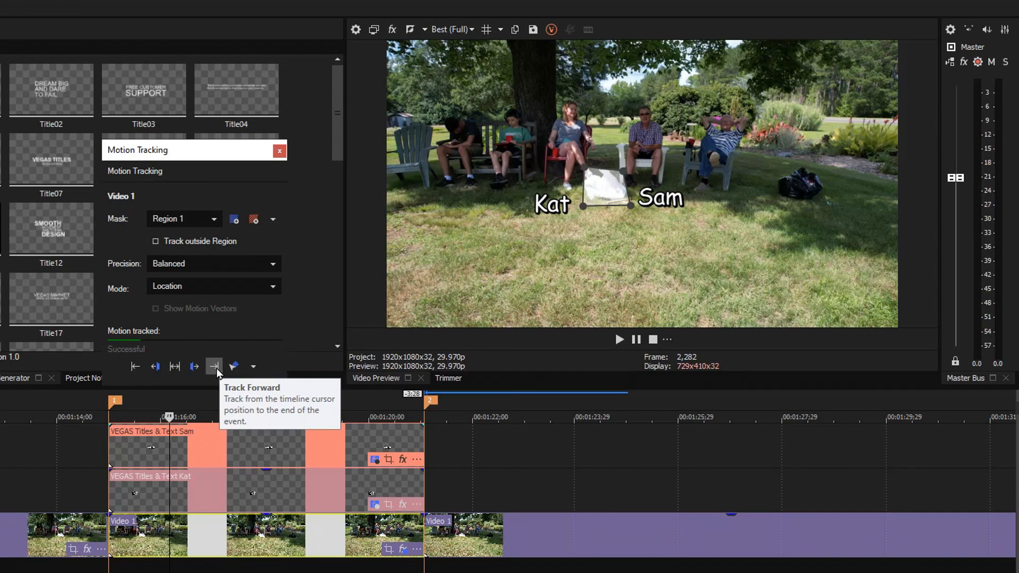
# - Track the bag forward to the event's end, then play the tracked result in the preview
pyautogui.click(214, 366)
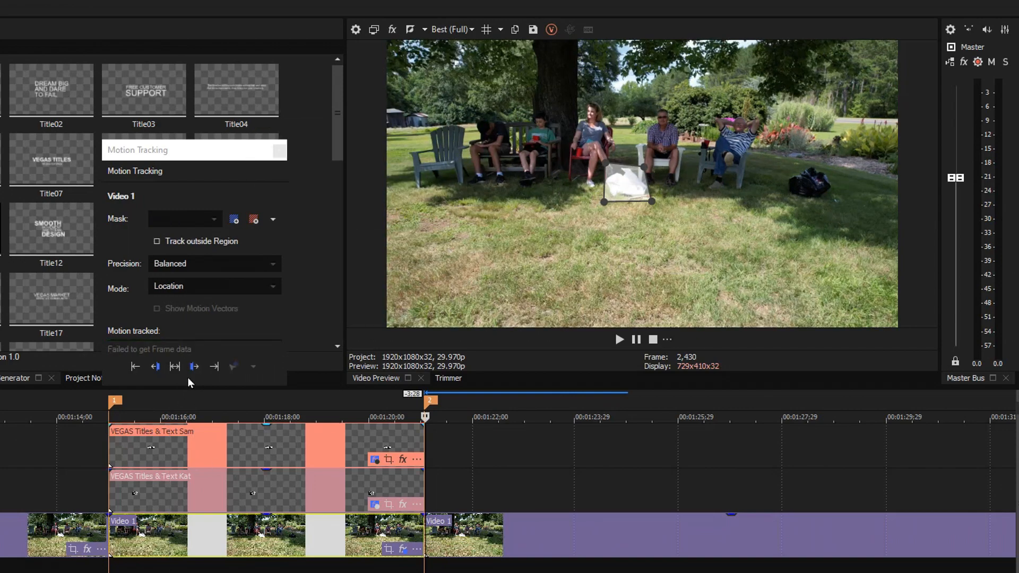
pyautogui.moveTo(214, 366)
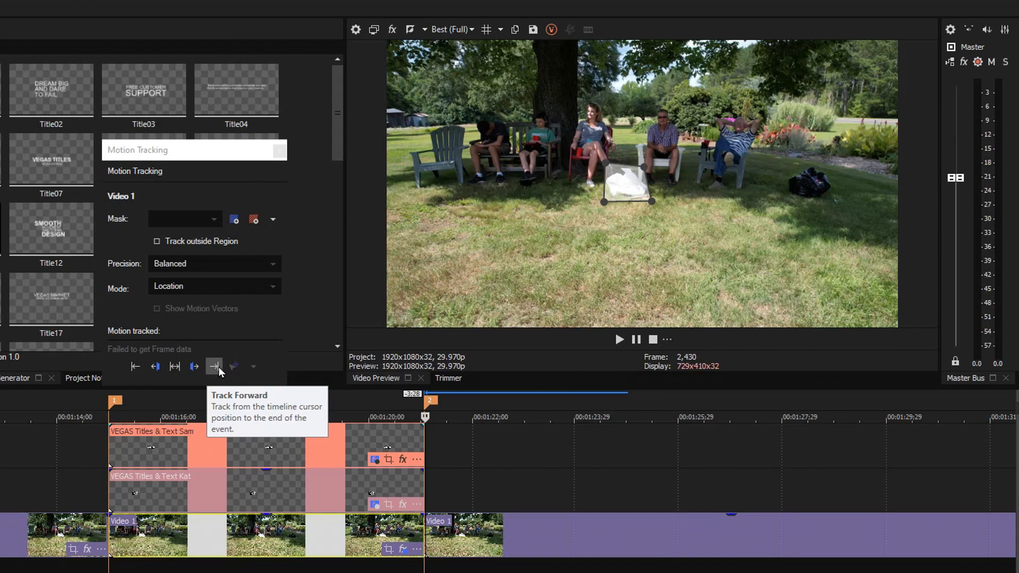
pyautogui.moveTo(434, 444)
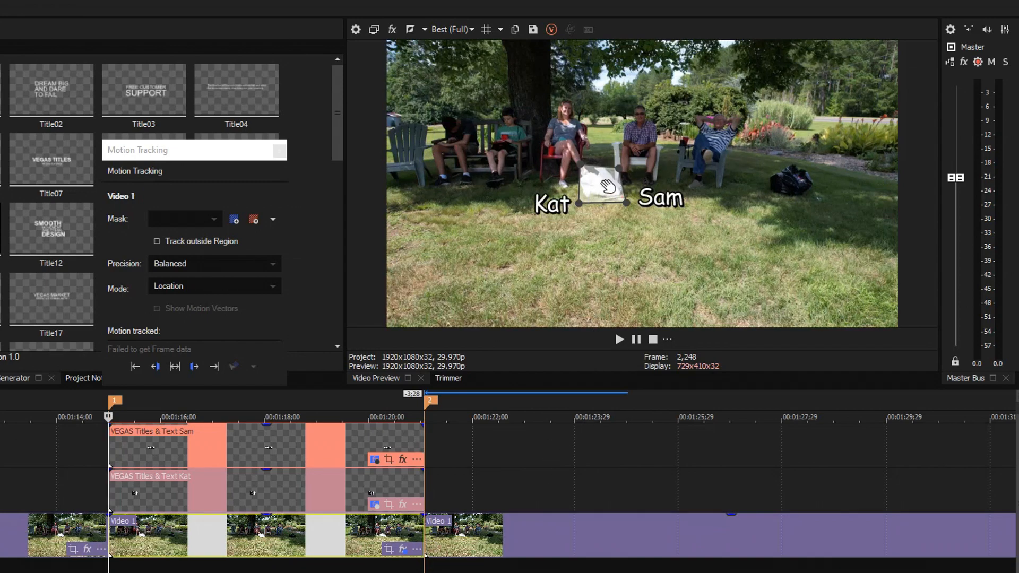
pyautogui.click(618, 339)
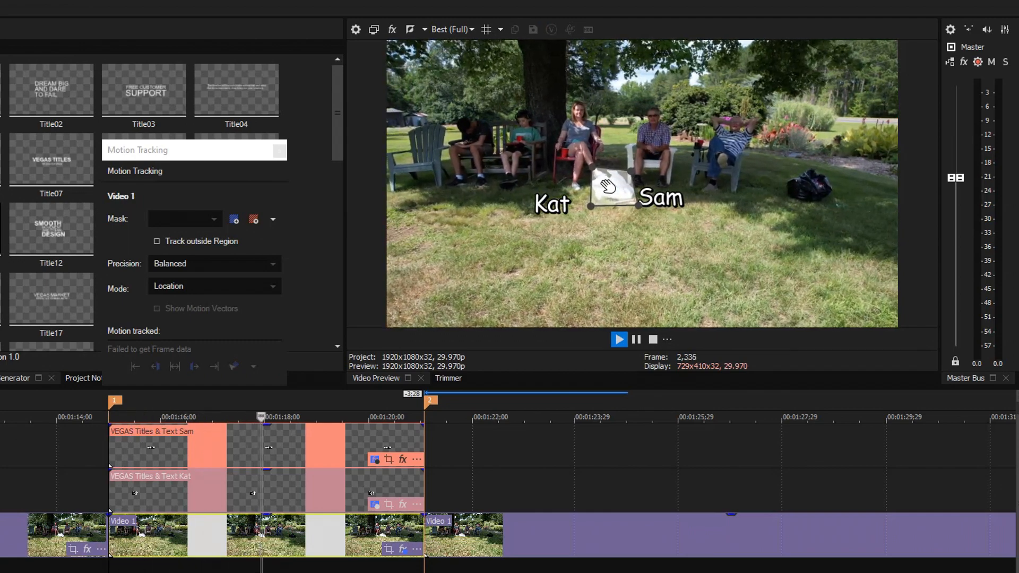
pyautogui.click(366, 416)
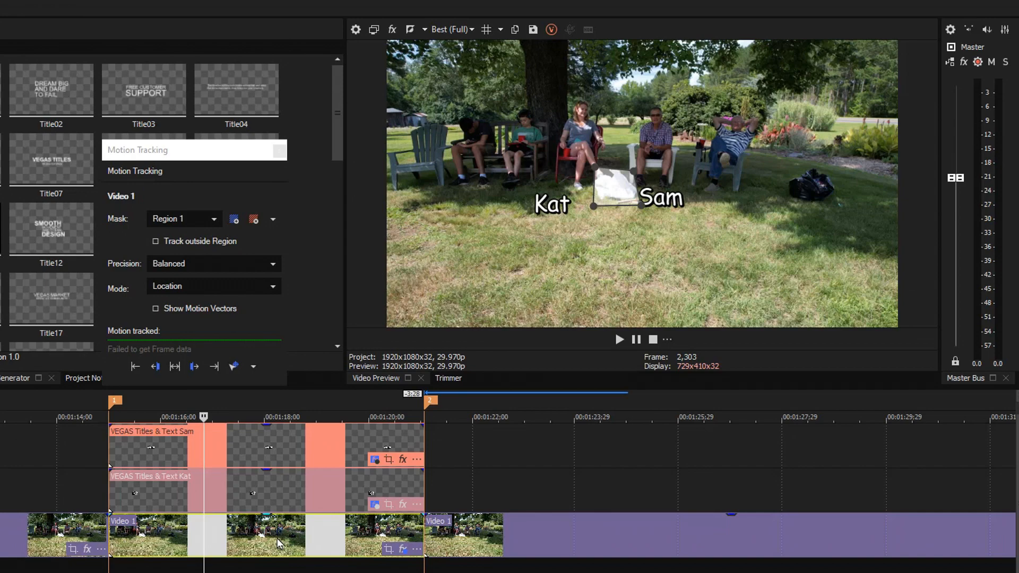
pyautogui.moveTo(301, 325)
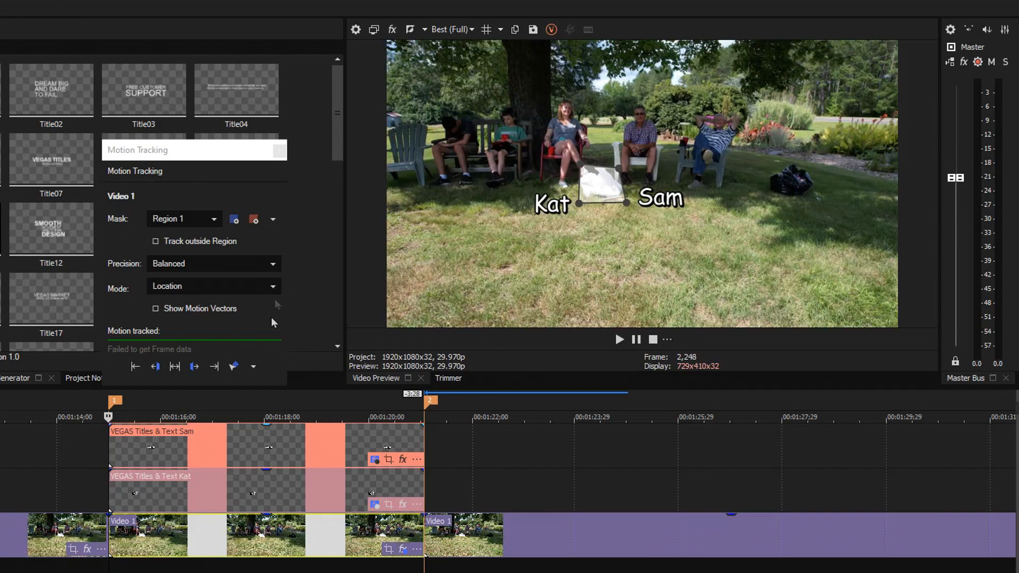
pyautogui.moveTo(280, 406)
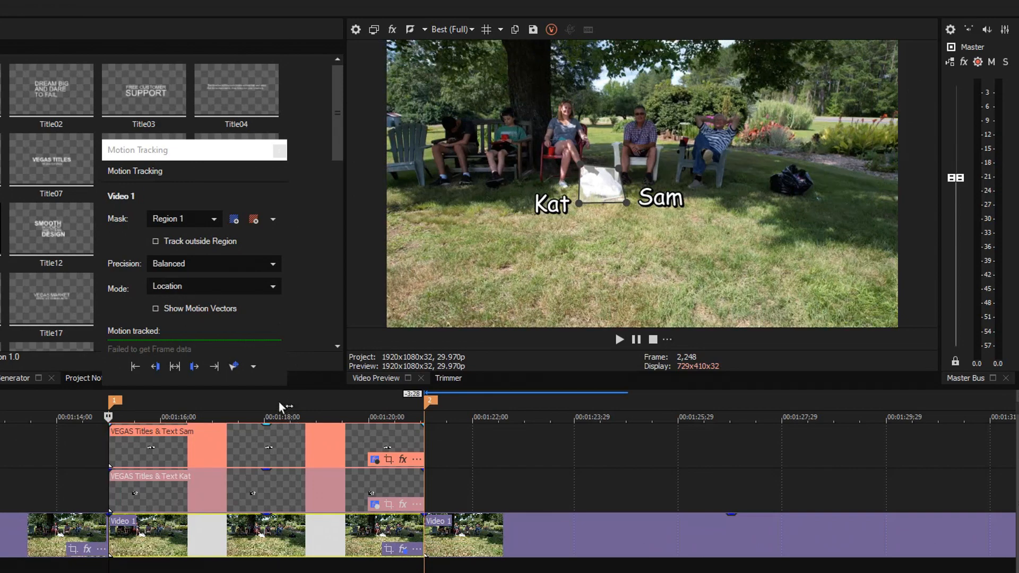
pyautogui.moveTo(234, 366)
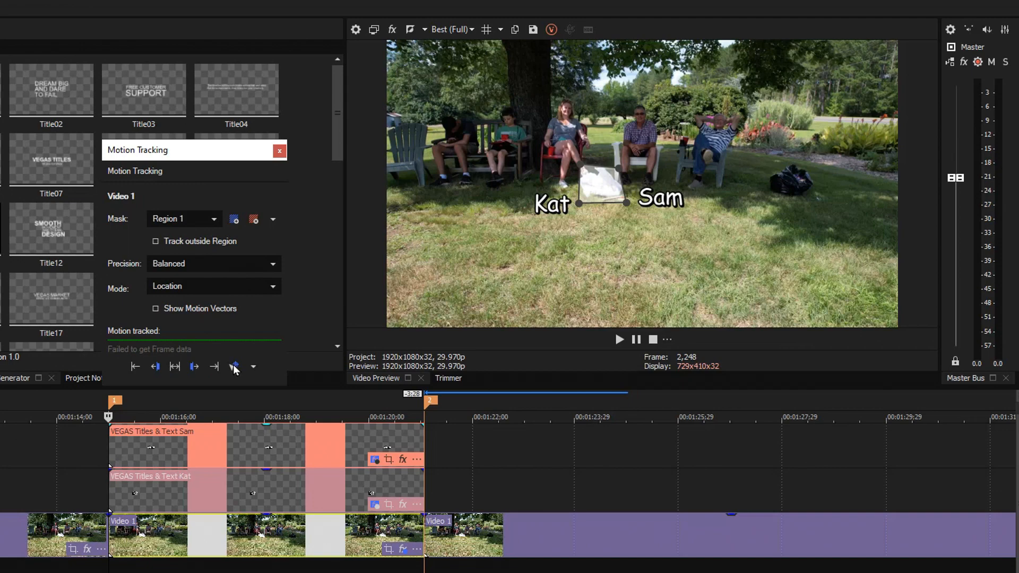
pyautogui.moveTo(235, 366)
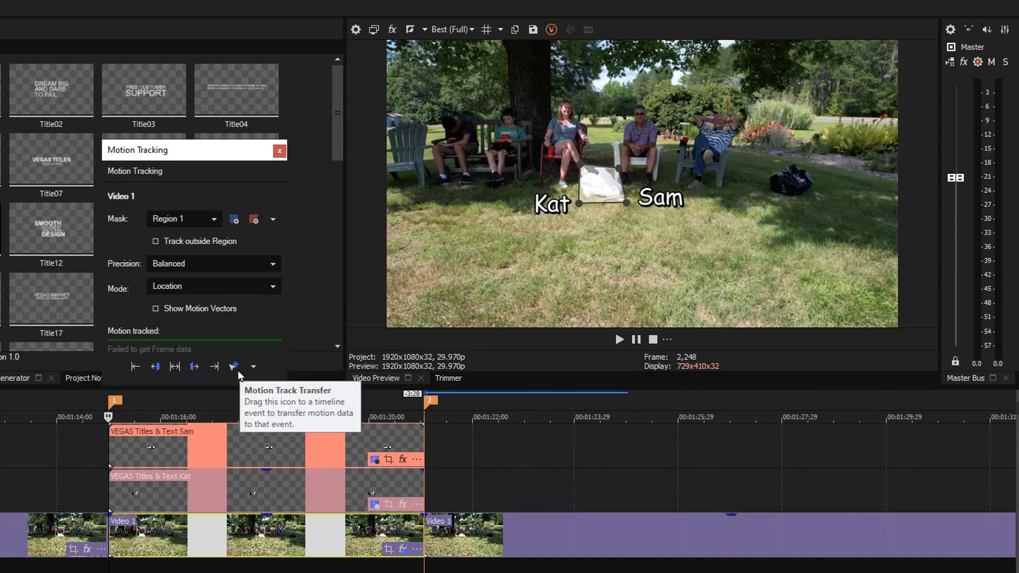
pyautogui.moveTo(233, 367)
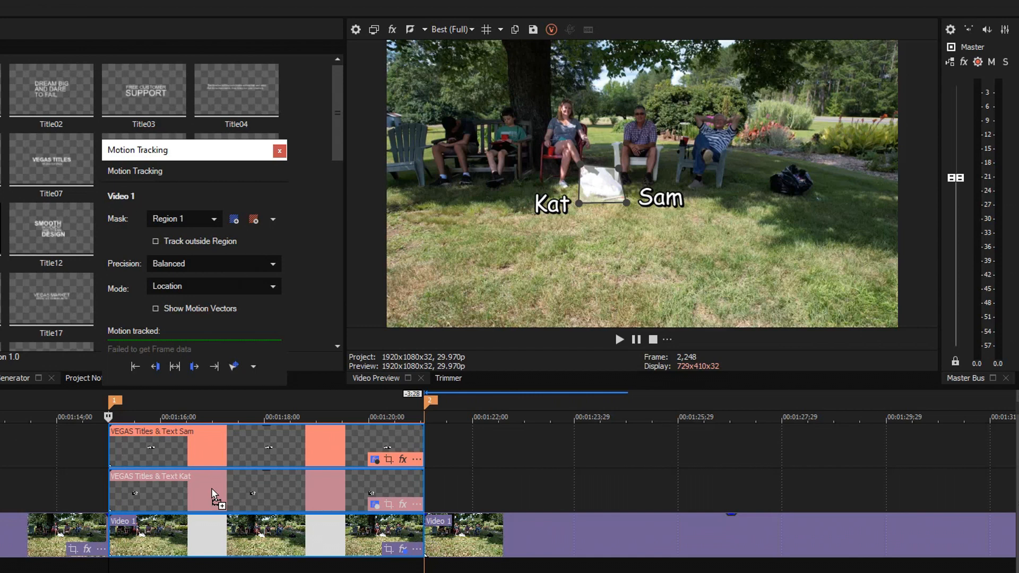
# - Drop the tracked motion onto the title events and transfer it as Location data
pyautogui.rightClick(214, 493)
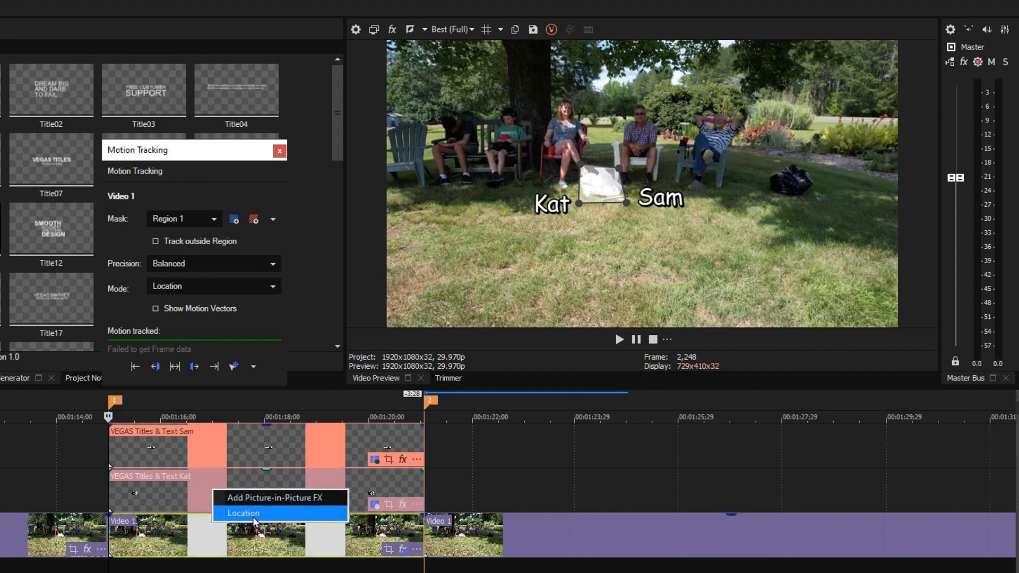
pyautogui.click(243, 513)
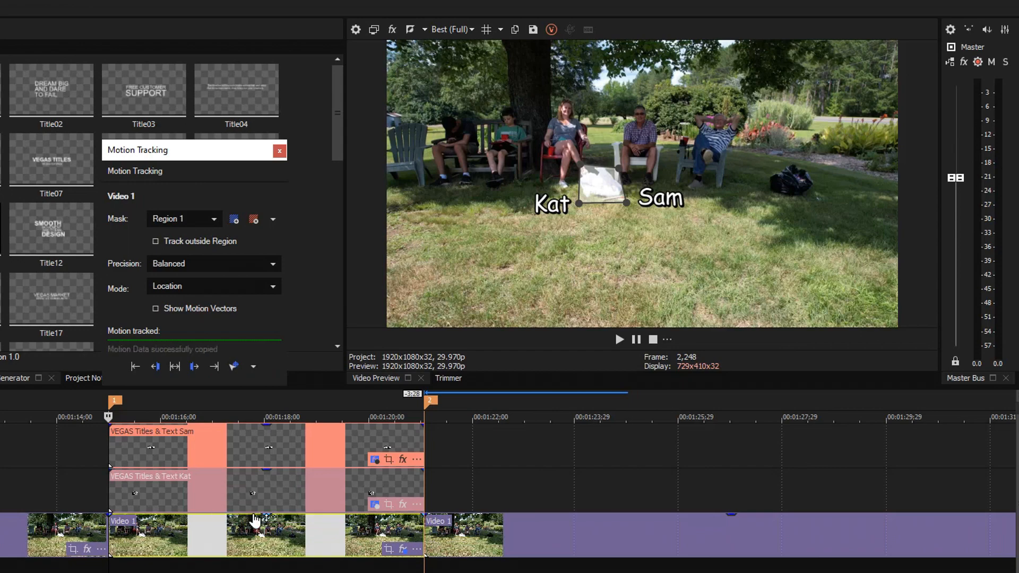
pyautogui.moveTo(114, 542)
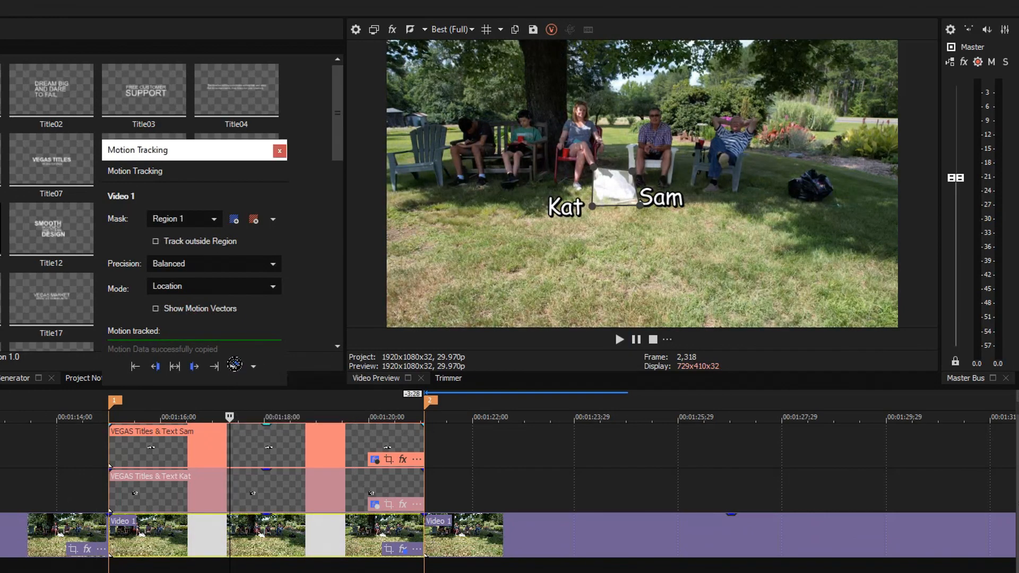
pyautogui.click(235, 365)
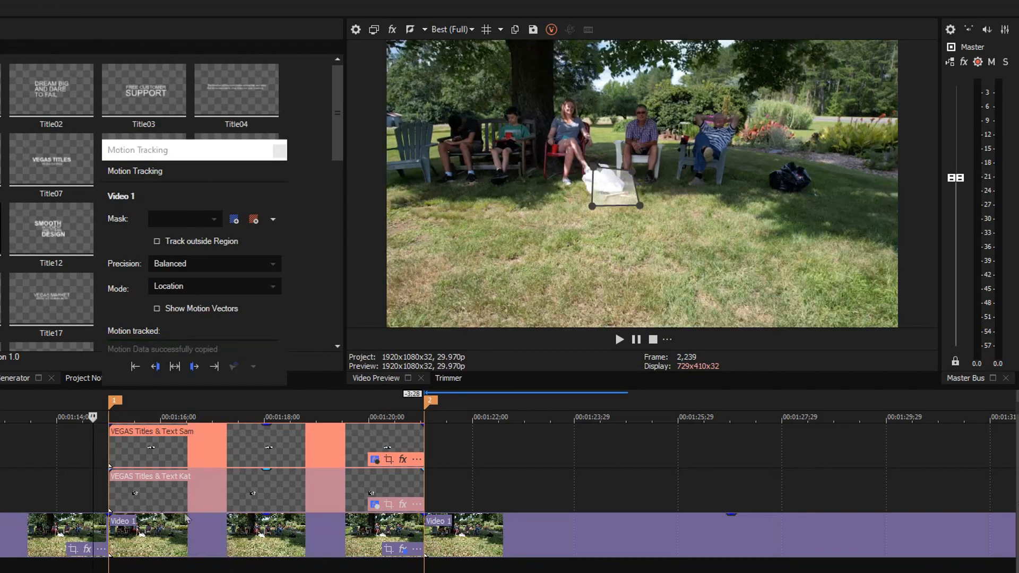
pyautogui.click(618, 339)
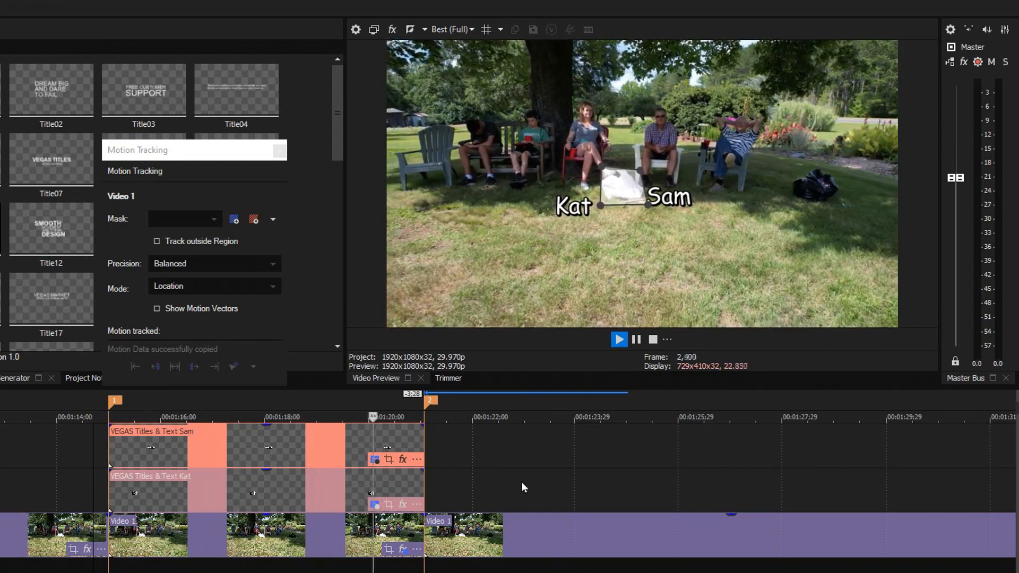
pyautogui.click(618, 339)
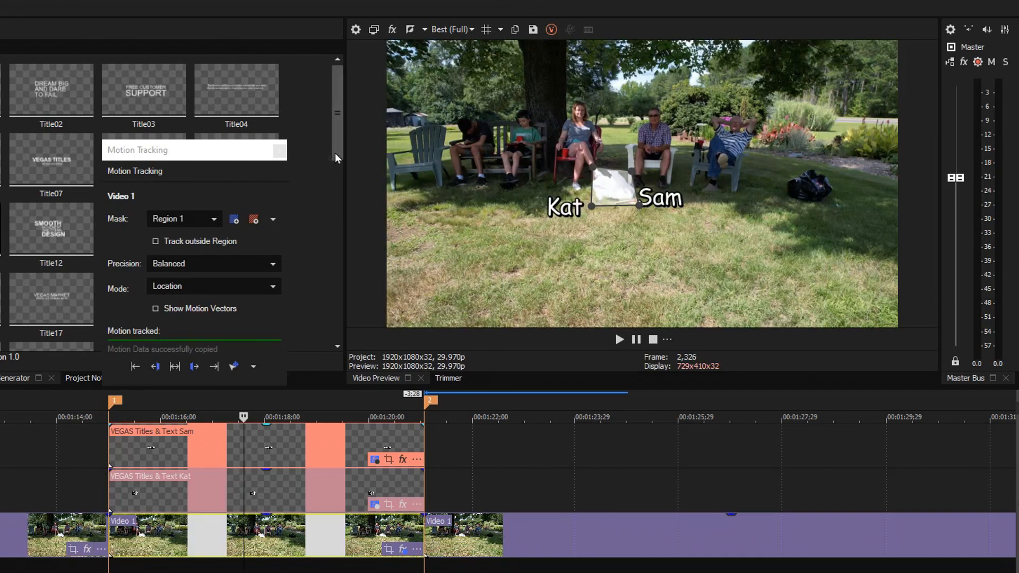
pyautogui.moveTo(280, 150)
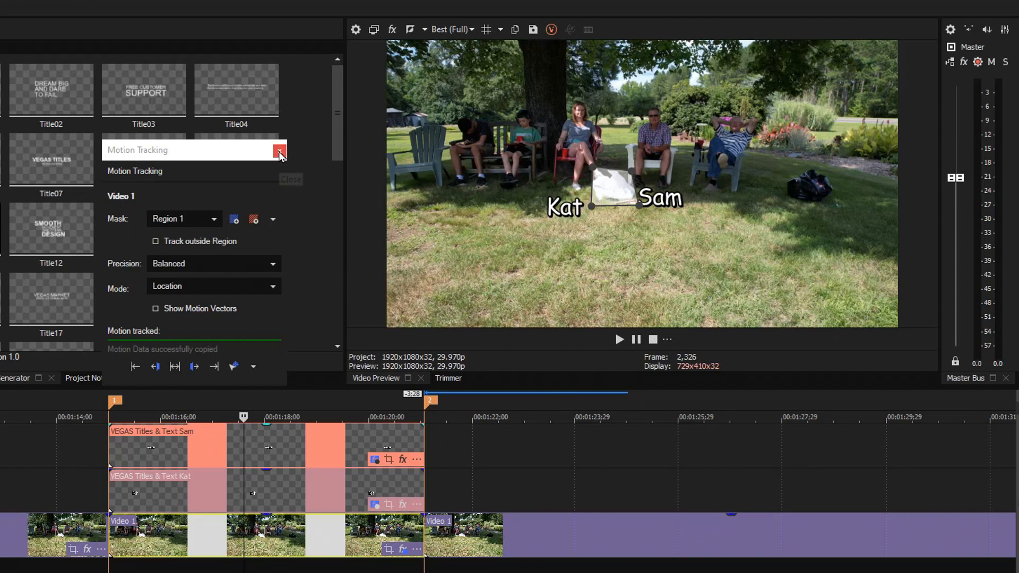
# - Close the Motion Tracking window and select the Sam title event
pyautogui.click(280, 150)
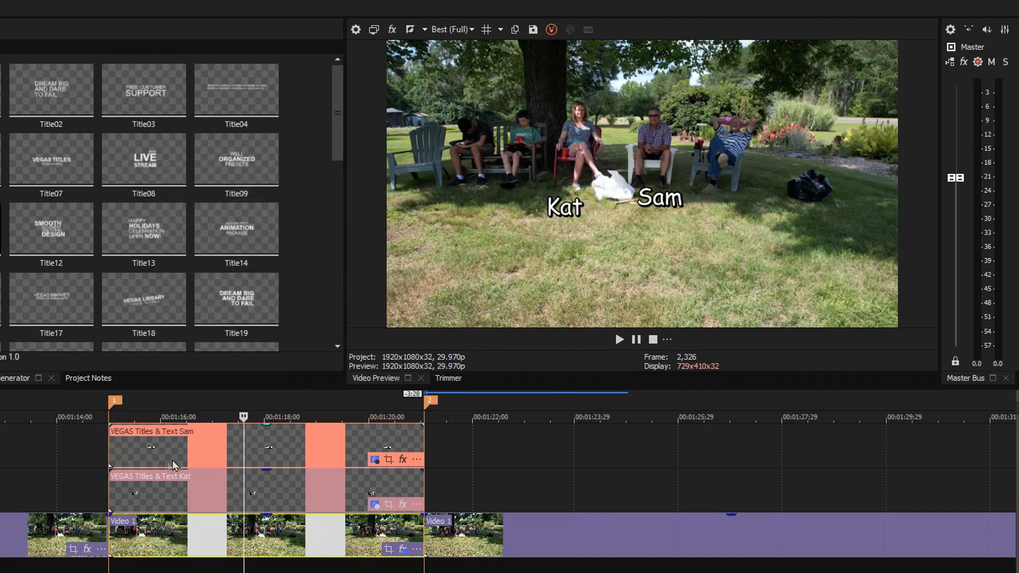
pyautogui.click(618, 339)
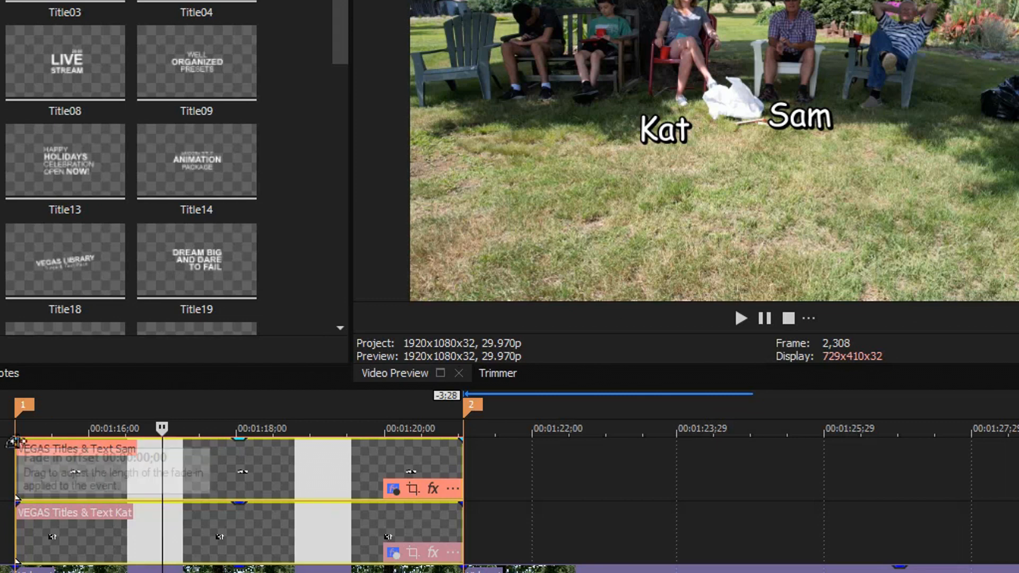
# - Drag the Sam event's fade handle to a 00:00:00;23 fade-in on both titles
pyautogui.moveTo(13, 442); pyautogui.dragTo(72, 443)
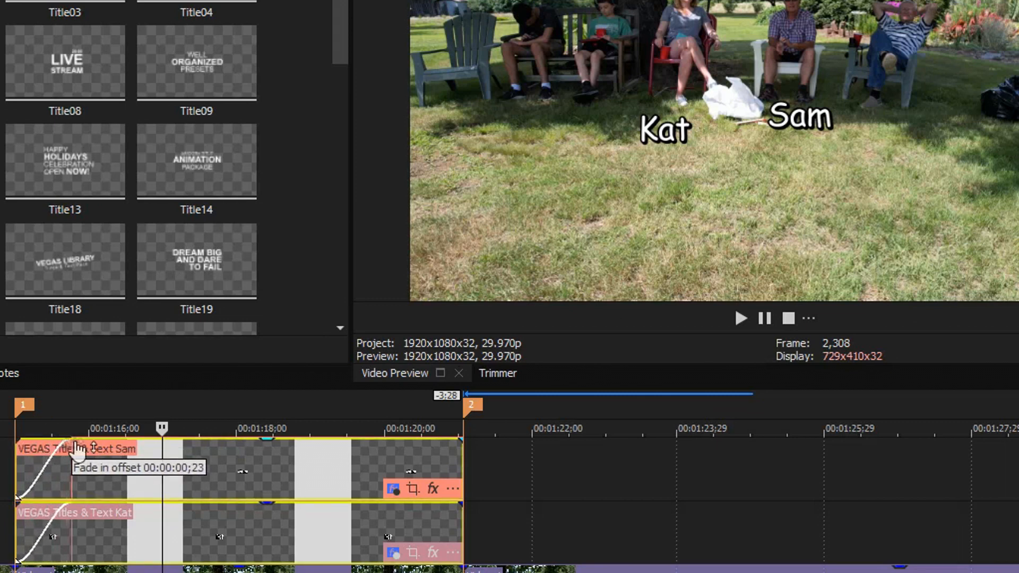